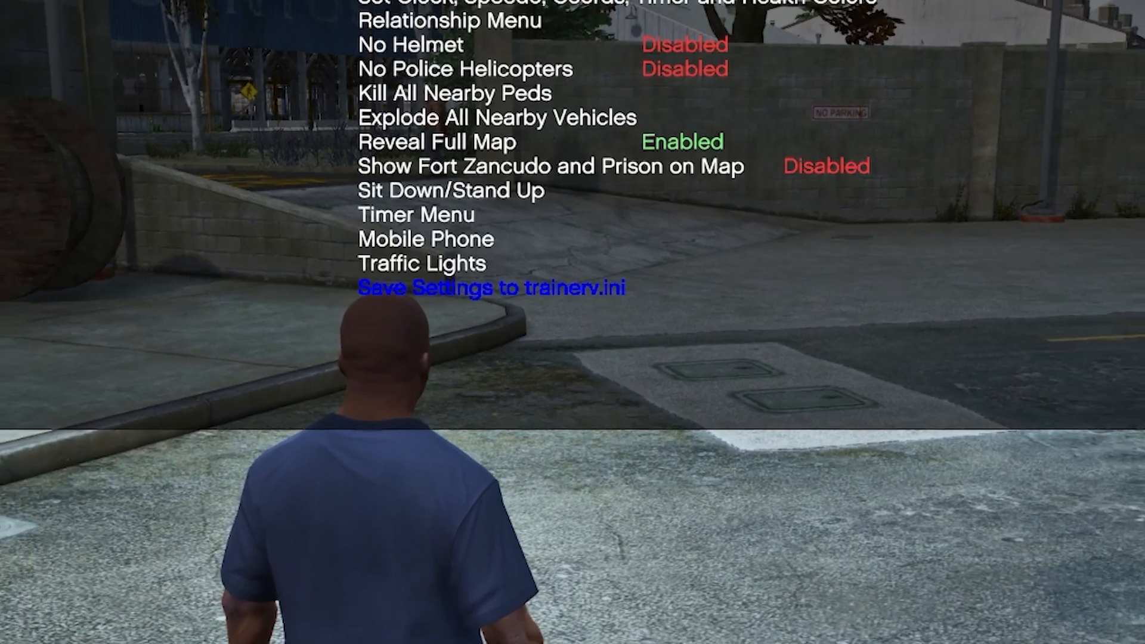
Step: Save the Simple Trainer's current settings to trainerv.ini and leave the in-game menu
key(Escape)
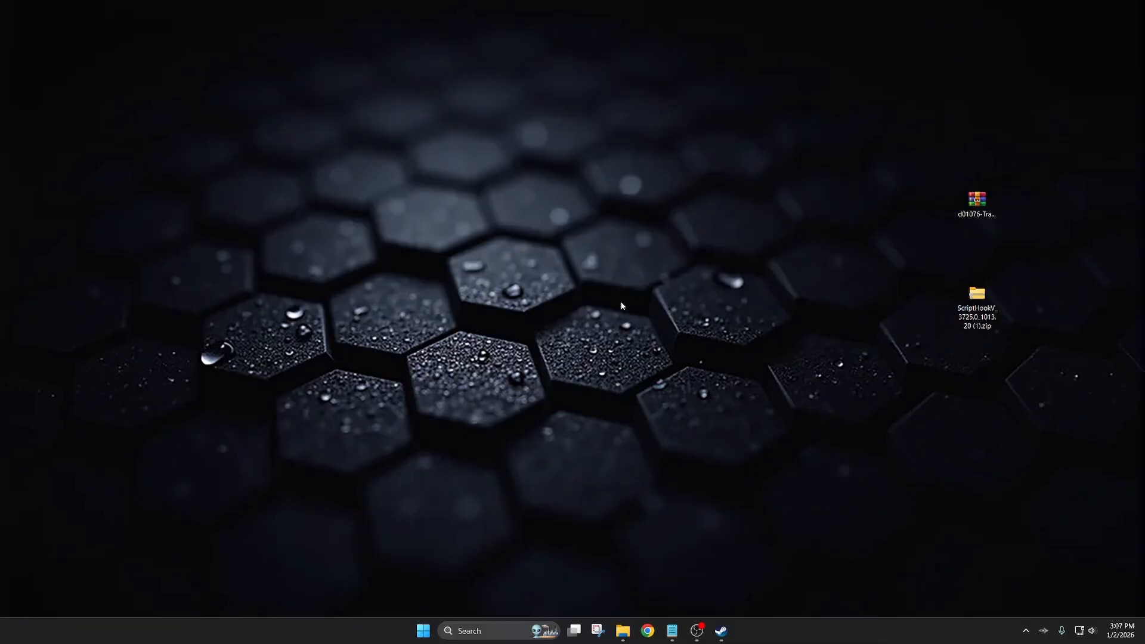
mouse_move(635, 376)
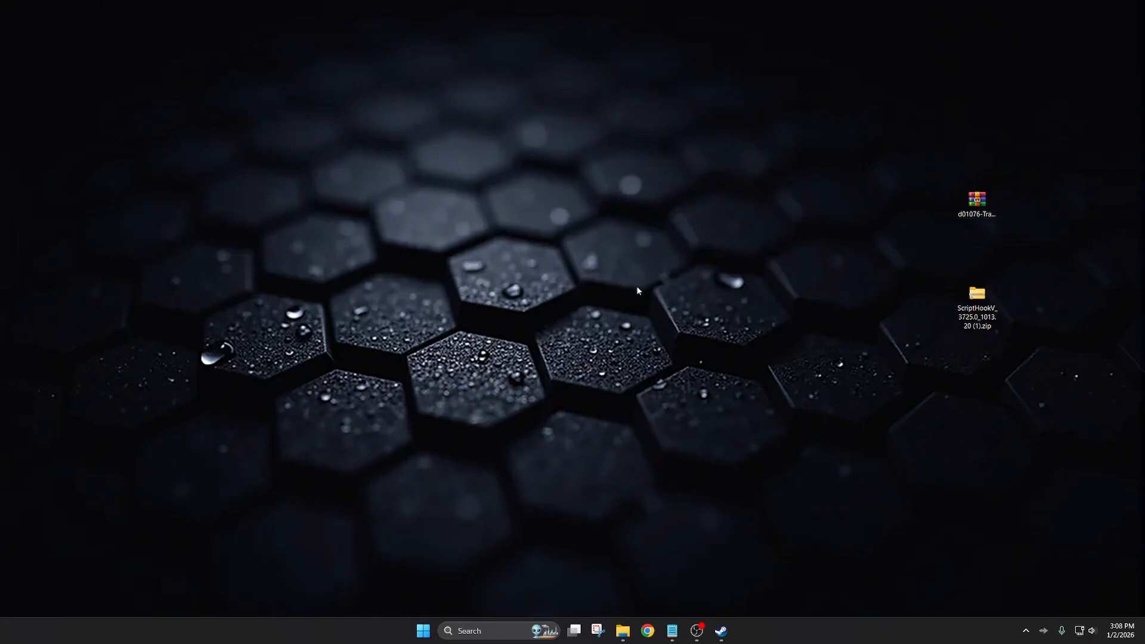
mouse_move(644, 325)
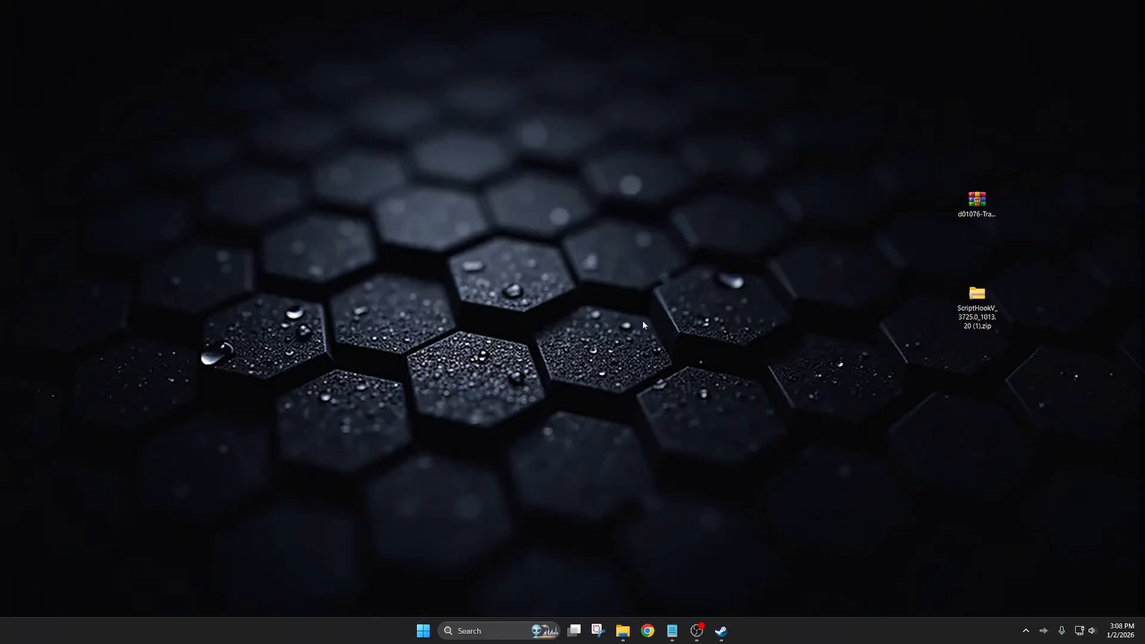
mouse_move(656, 295)
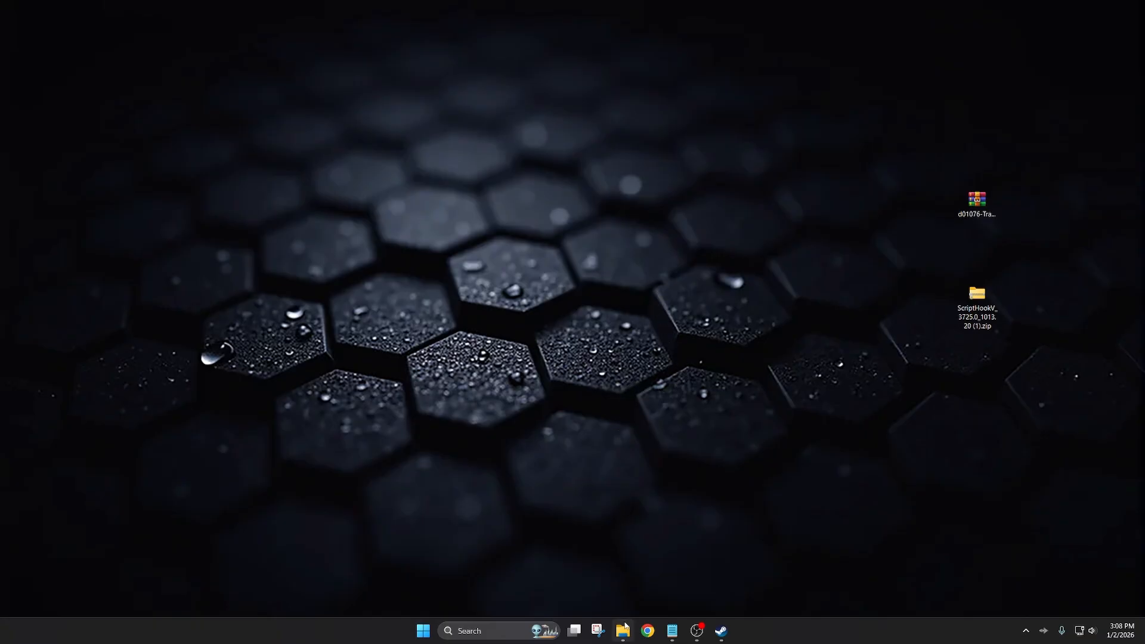
Step: Copy TrainerV.asi from the trainer .rar into the Grand Theft Auto V folder, replacing the old copy
click(622, 630)
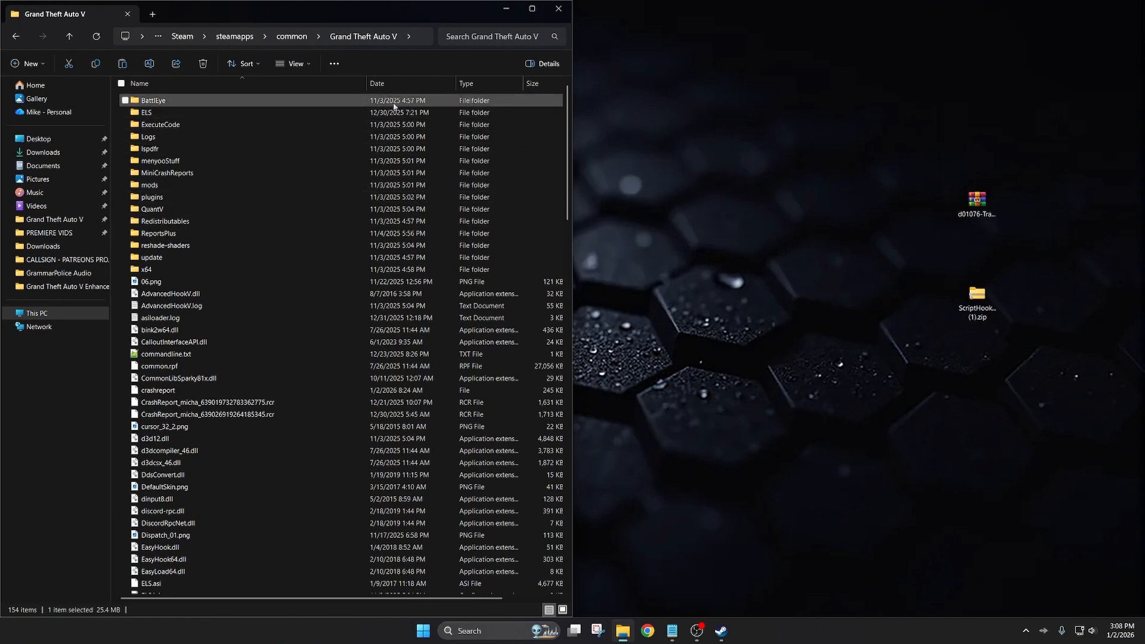
double_click(976, 201)
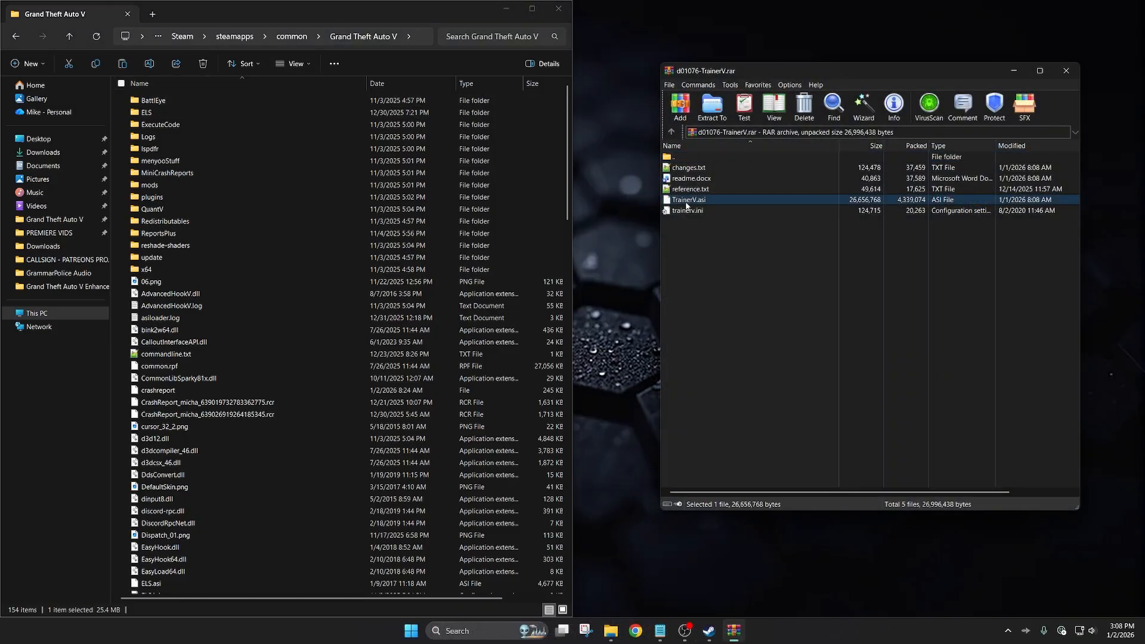
mouse_move(710, 356)
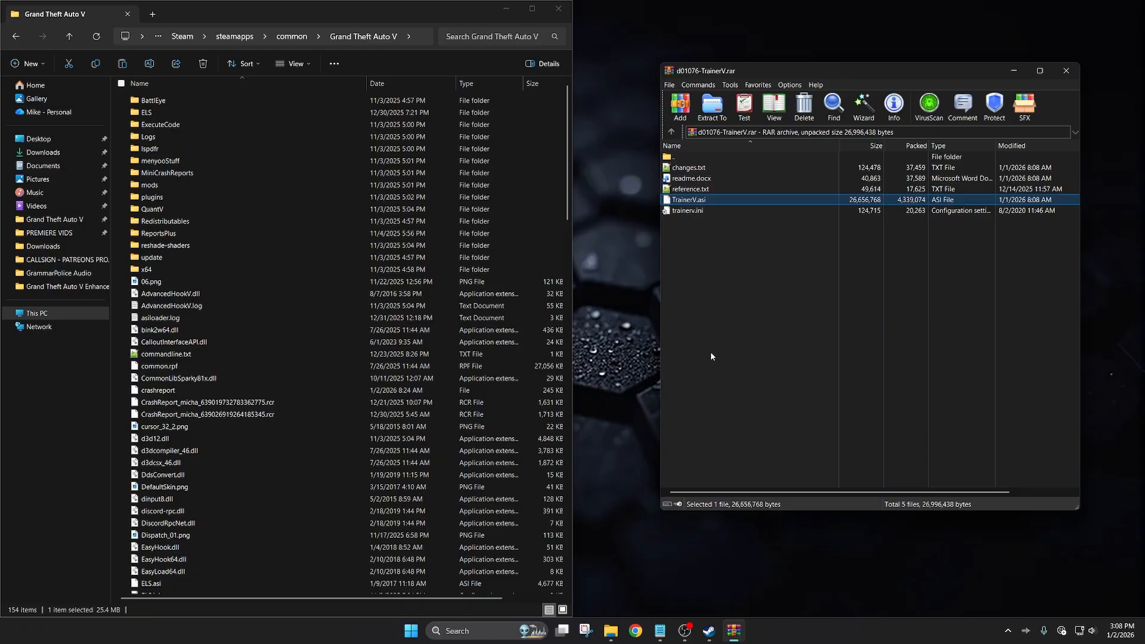
mouse_move(718, 342)
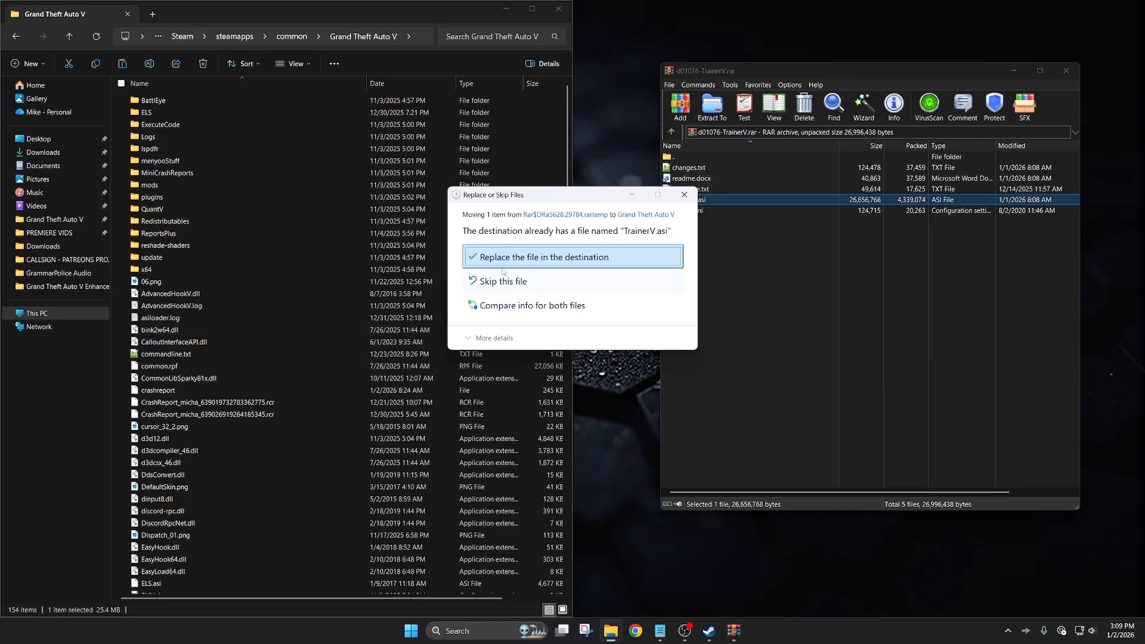
click(540, 256)
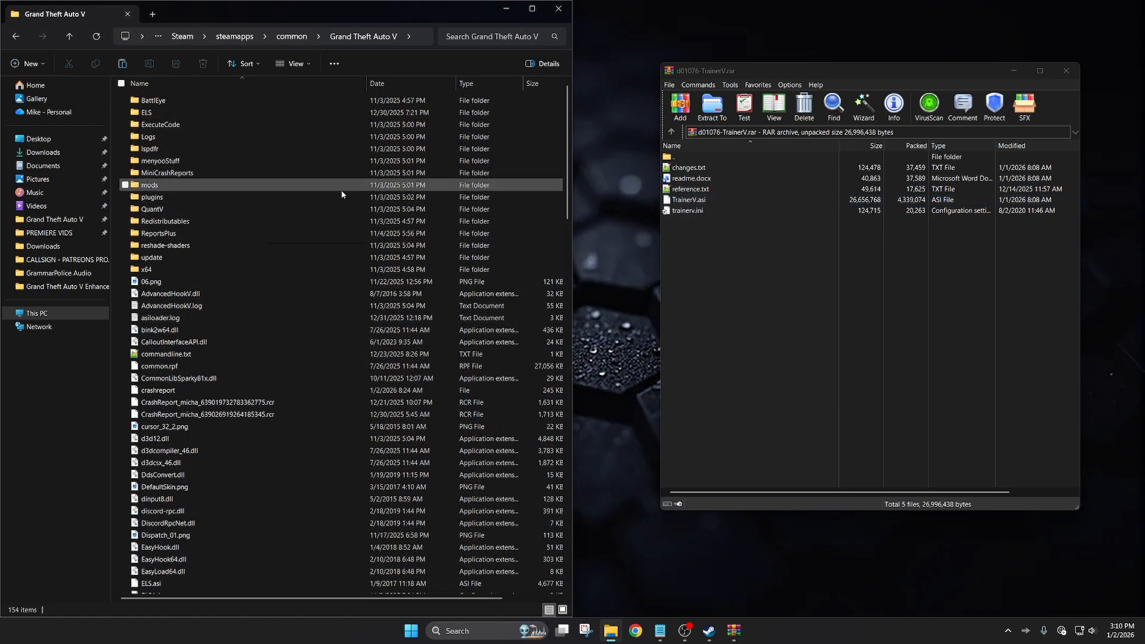
click(149, 137)
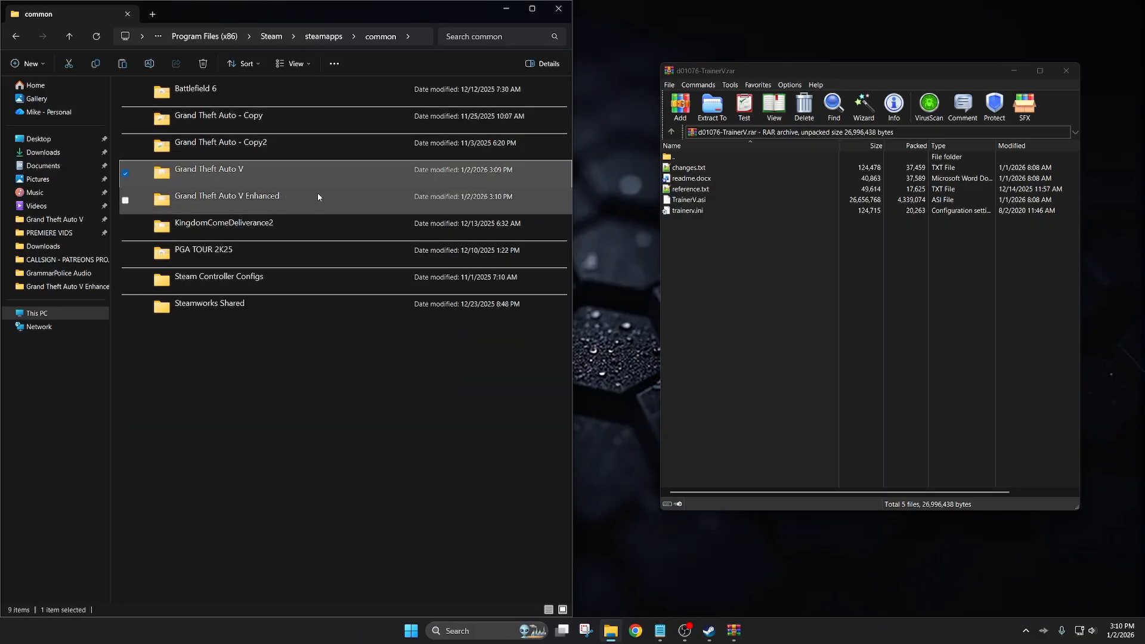
Step: Copy TrainerV.asi into Grand Theft Auto V Enhanced, then reopen the Legacy Grand Theft Auto V folder
click(252, 201)
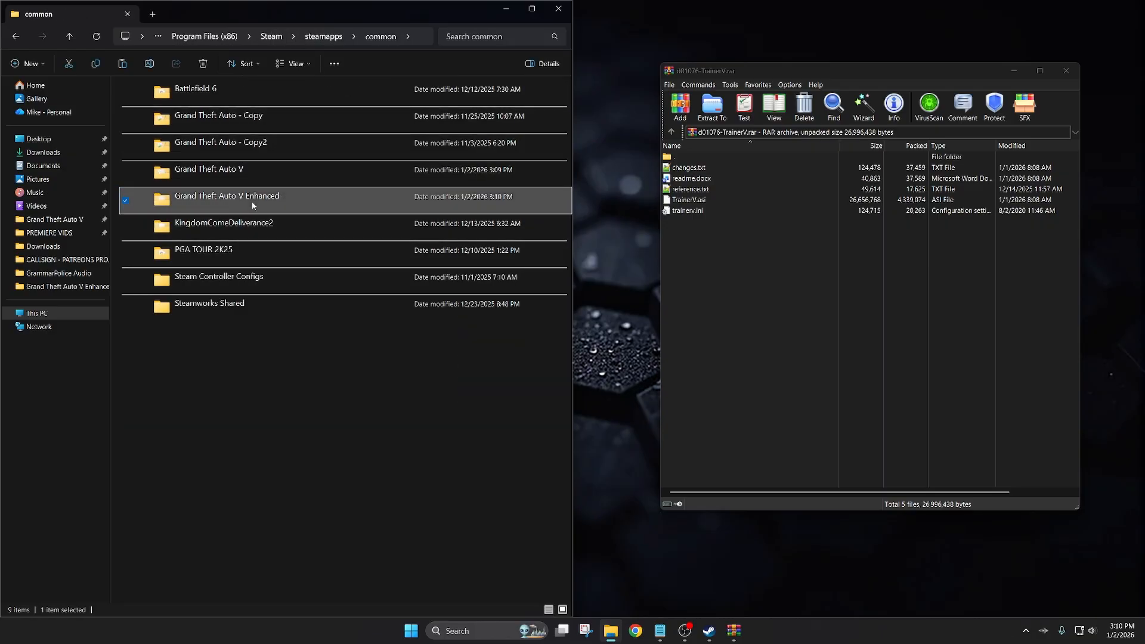
double_click(226, 196)
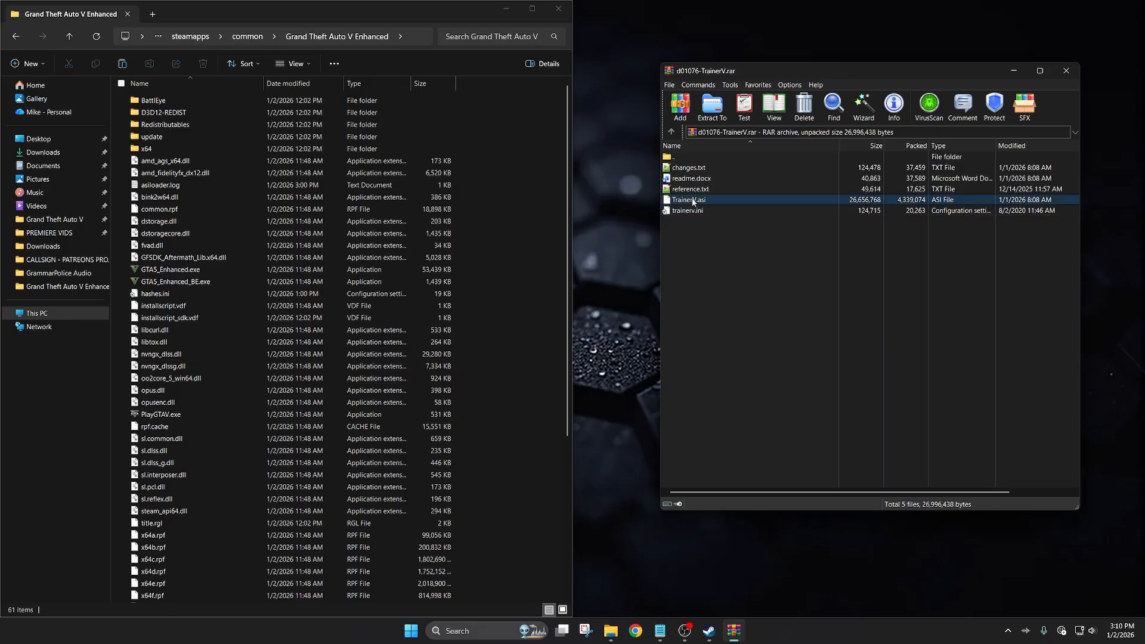
click(690, 199)
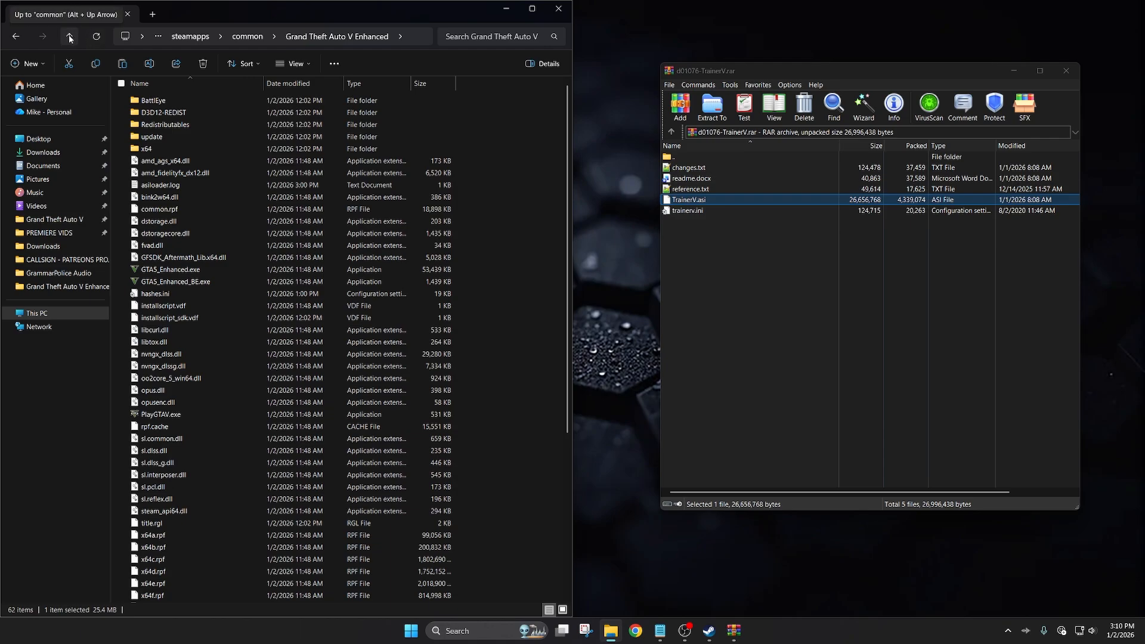
click(68, 36)
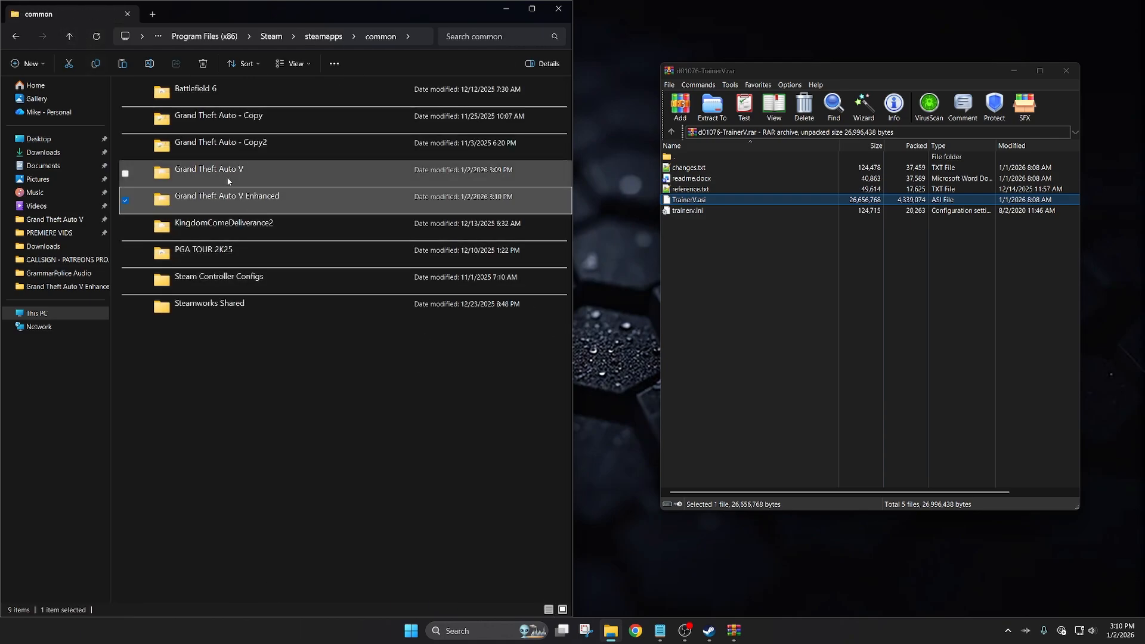
double_click(208, 169)
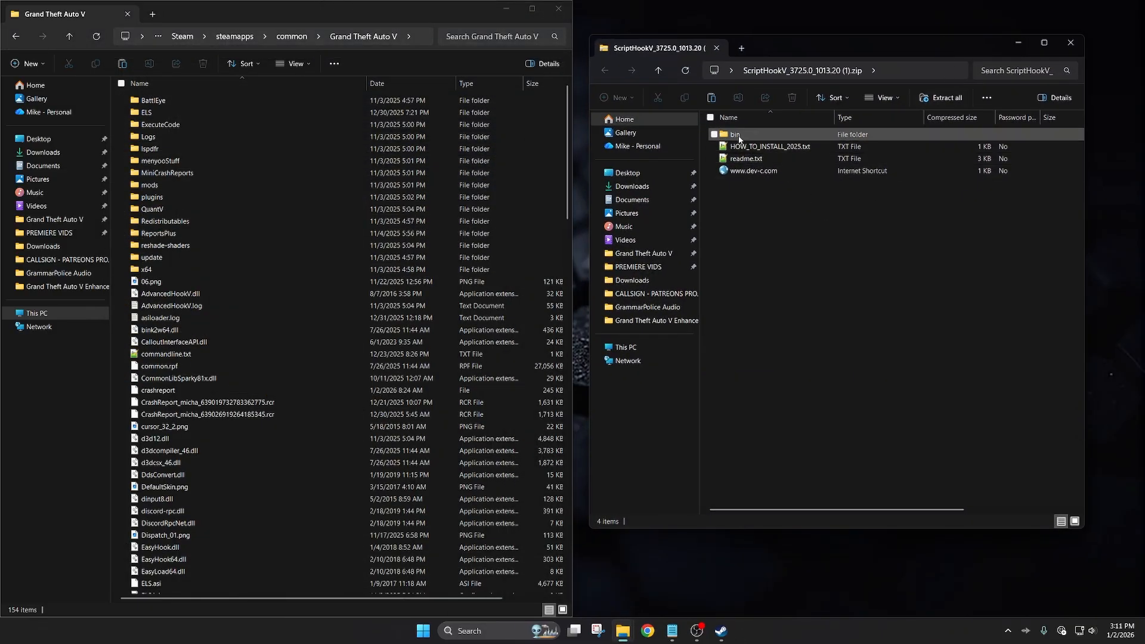
Step: Open the ScriptHookV archive's bin folder and select dinput8.dll and ScriptHookV.dll
double_click(734, 134)
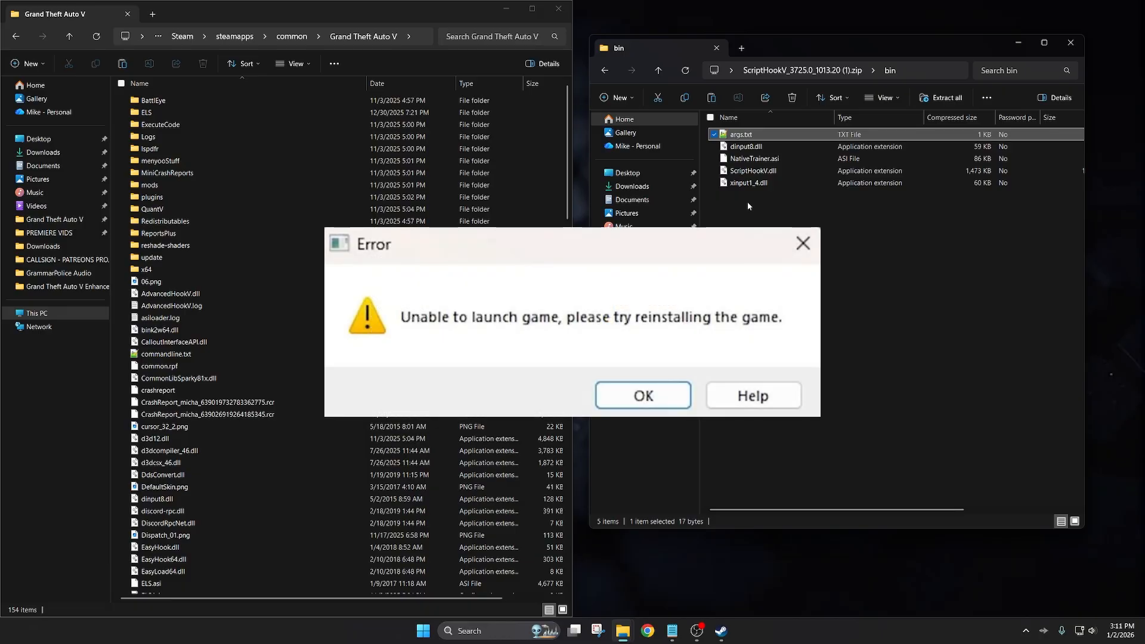
click(641, 395)
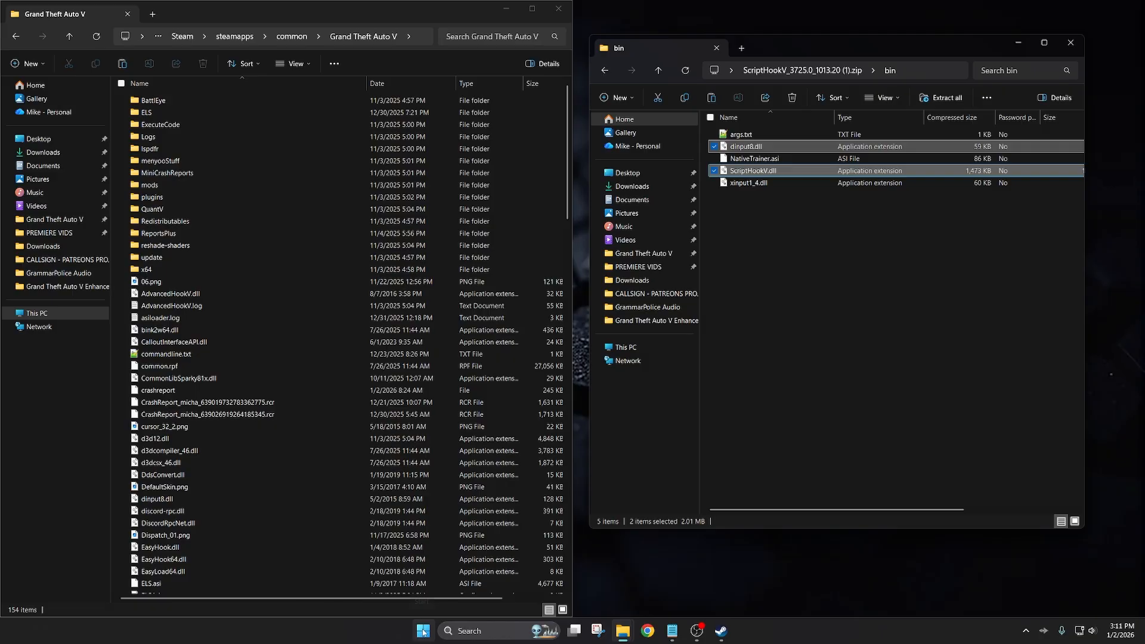
Step: Launch Rockstar Games Launcher from the Start search
click(422, 630)
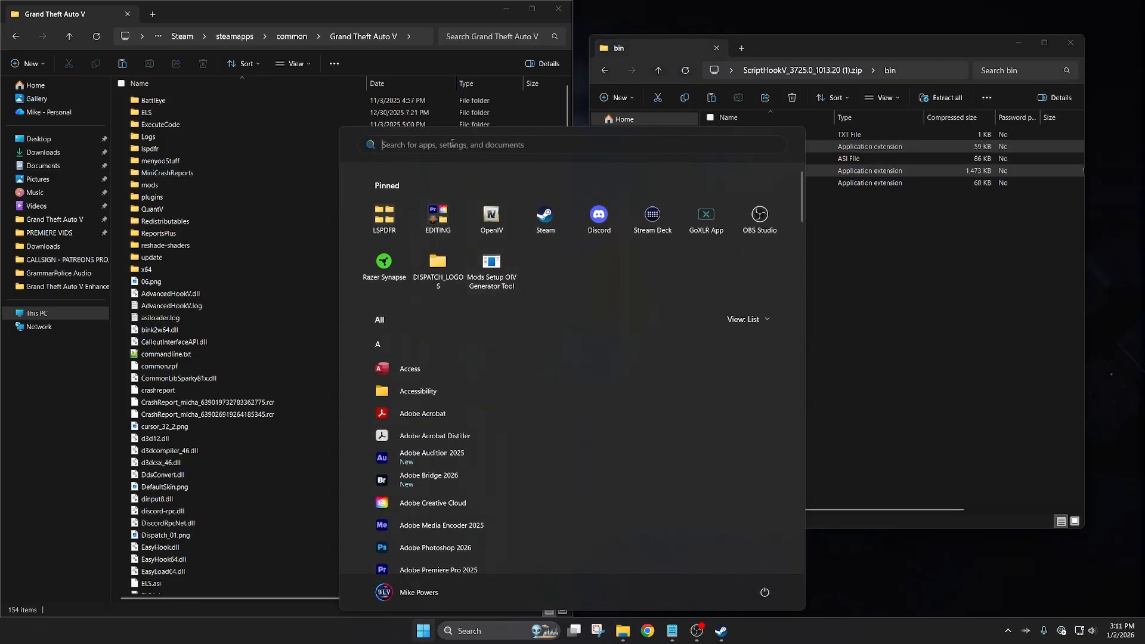
text(rockstar Games Launcher)
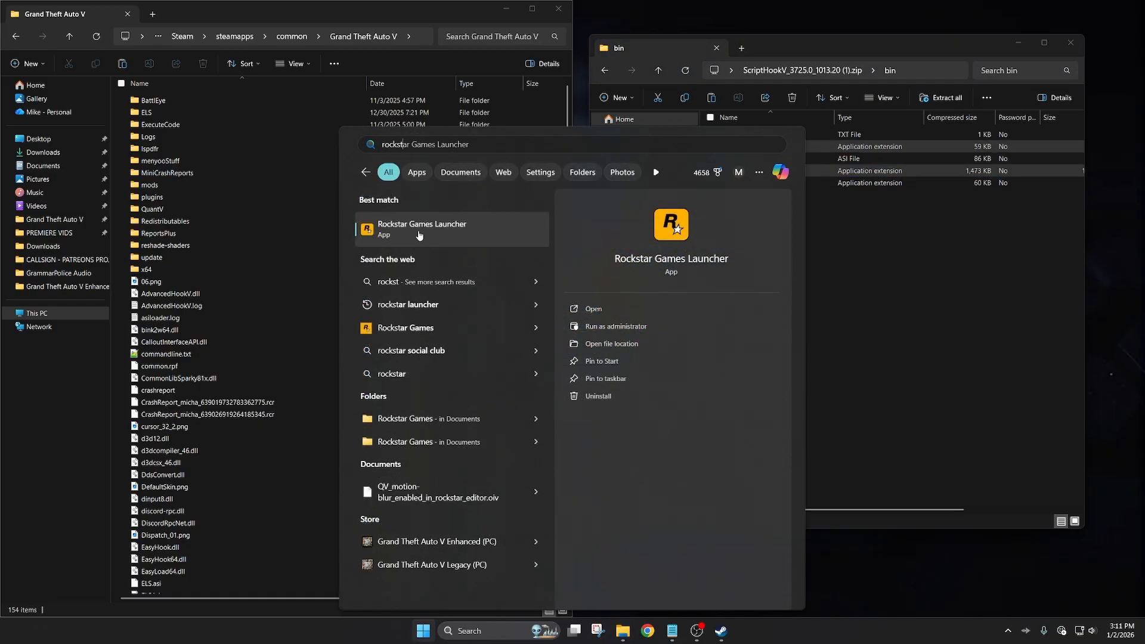
click(422, 228)
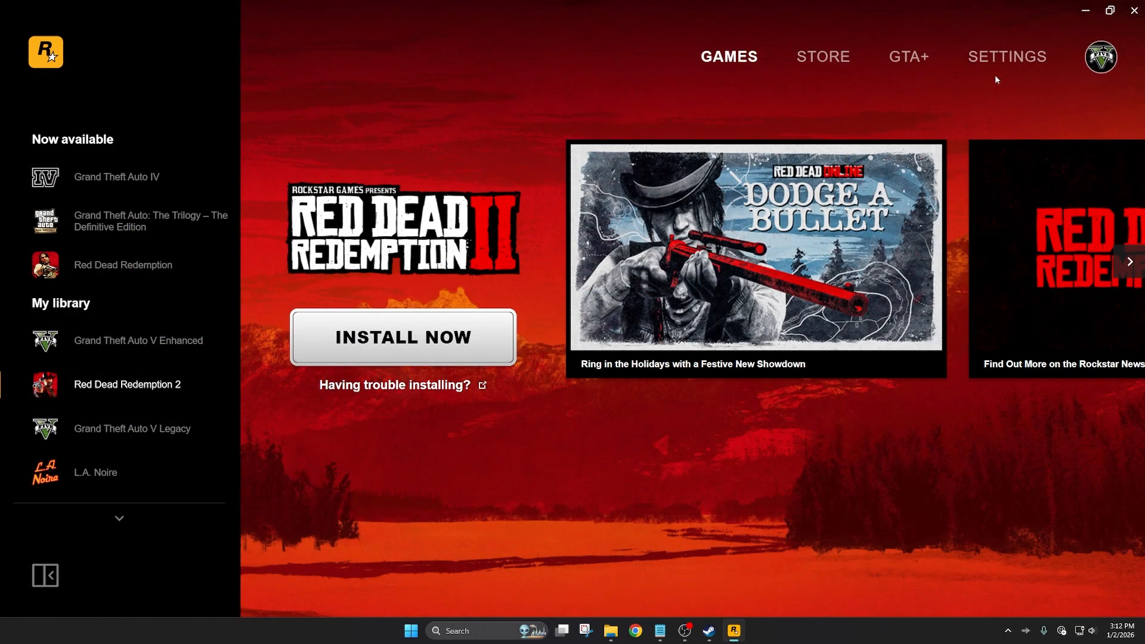
Step: In launcher settings, switch off BattlEye, Discord Rich Presence and Disable Windows key
click(1006, 56)
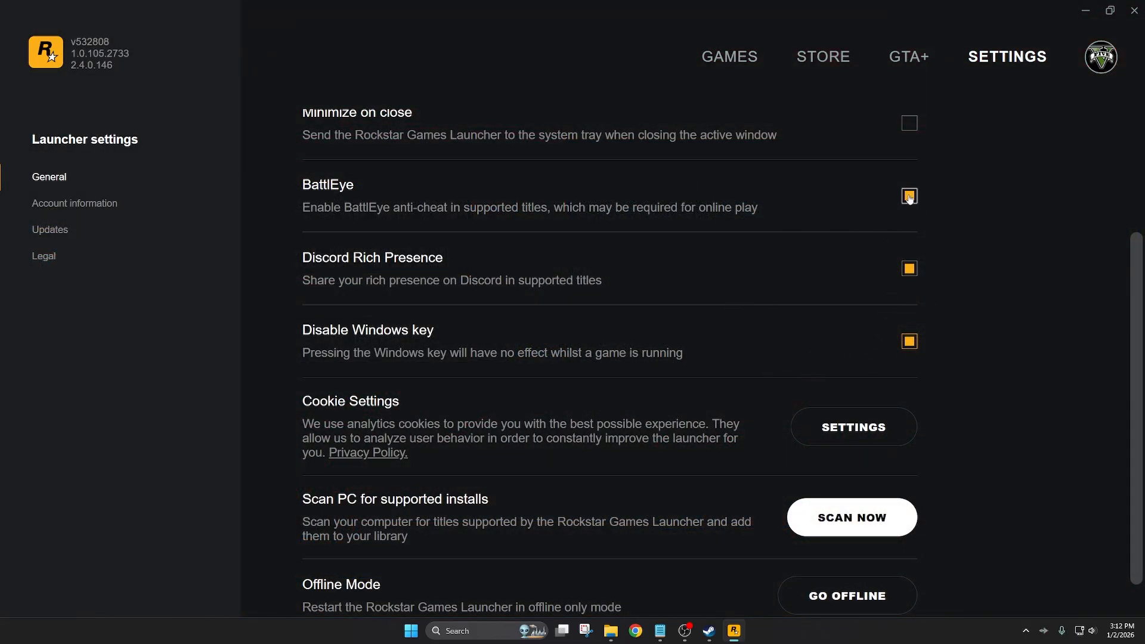
click(908, 195)
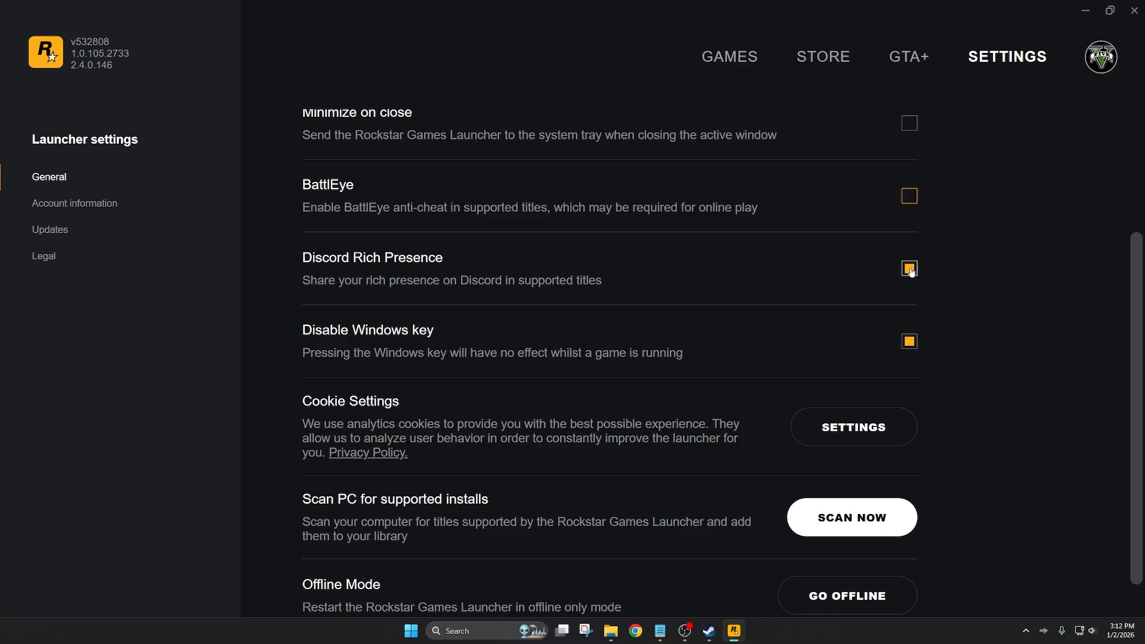
click(908, 269)
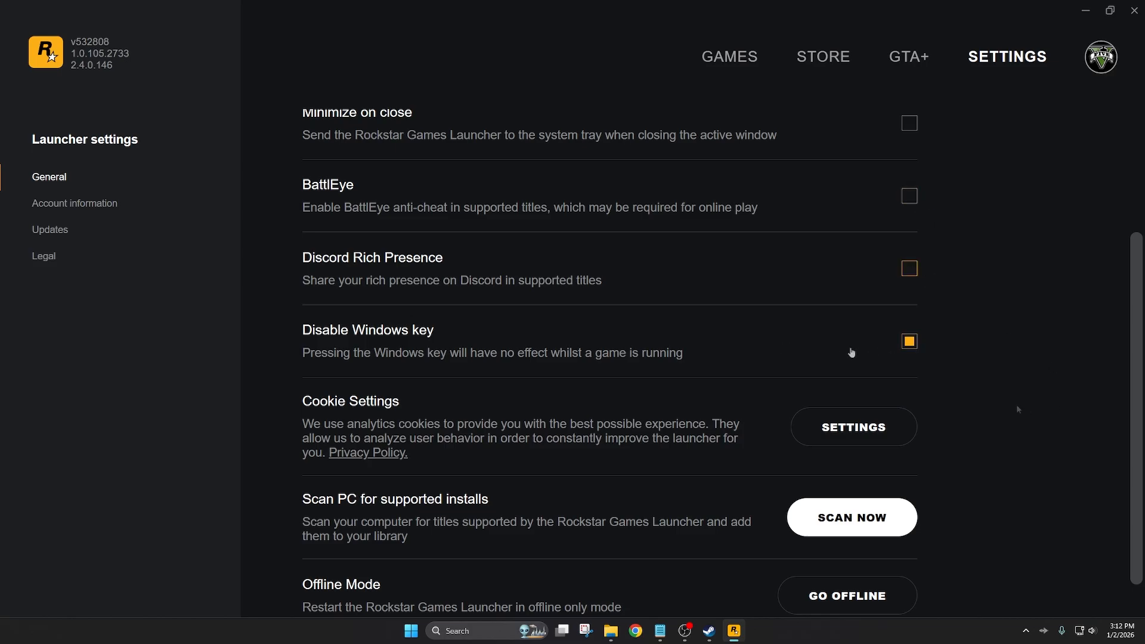
click(908, 341)
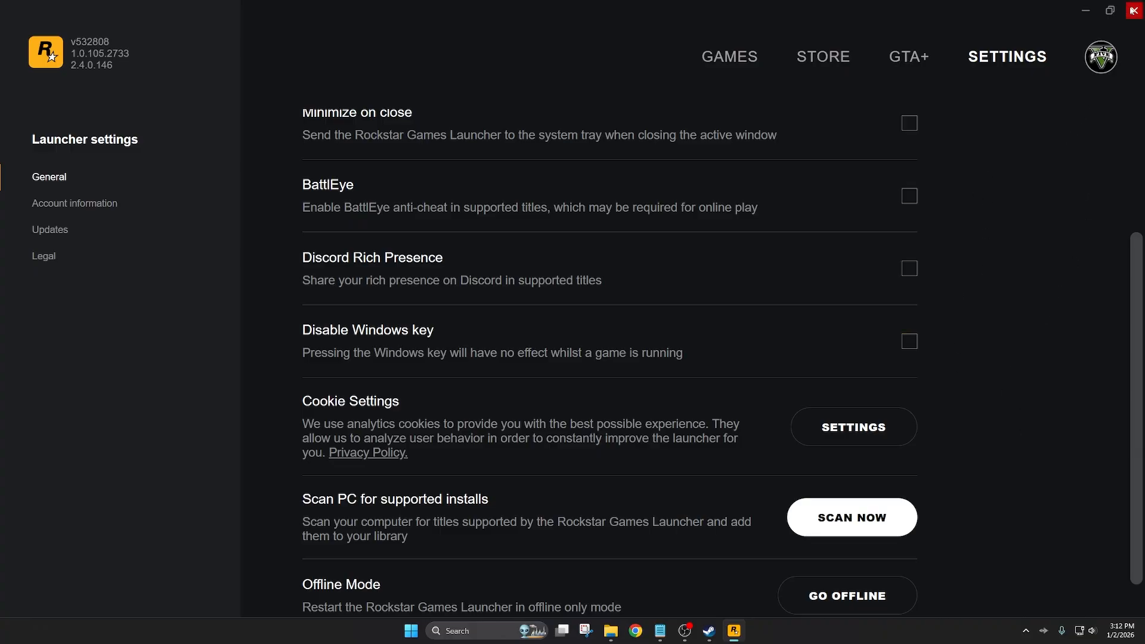
mouse_move(1132, 10)
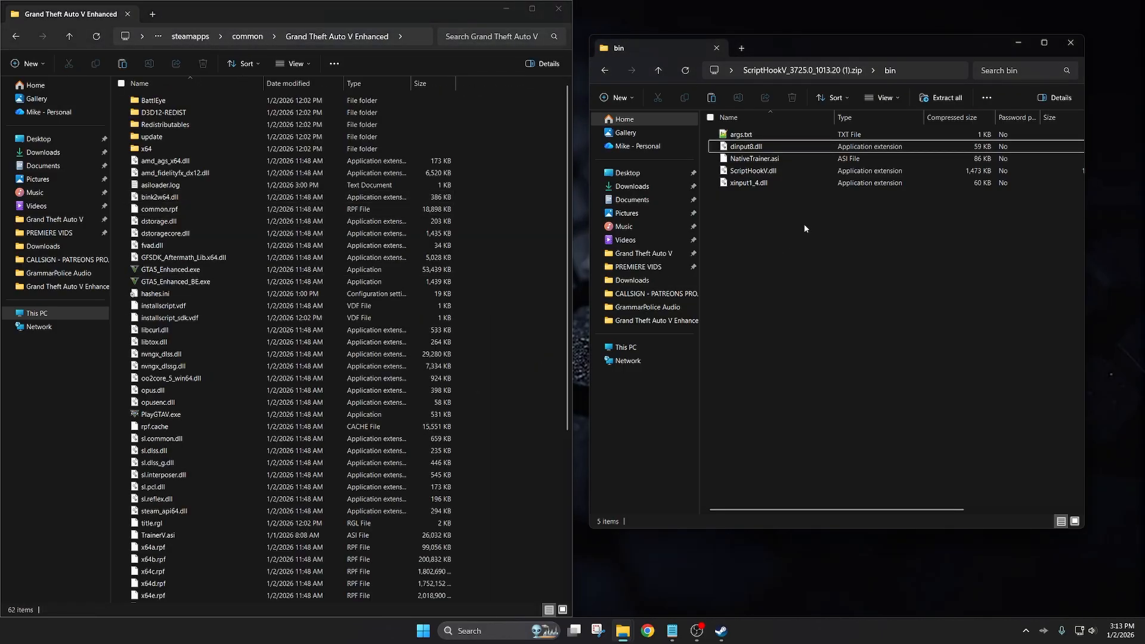
Step: Copy ScriptHookV.dll, dinput8.dll and xinput1_4.dll from the bin folder into Grand Theft Auto V Enhanced
click(747, 146)
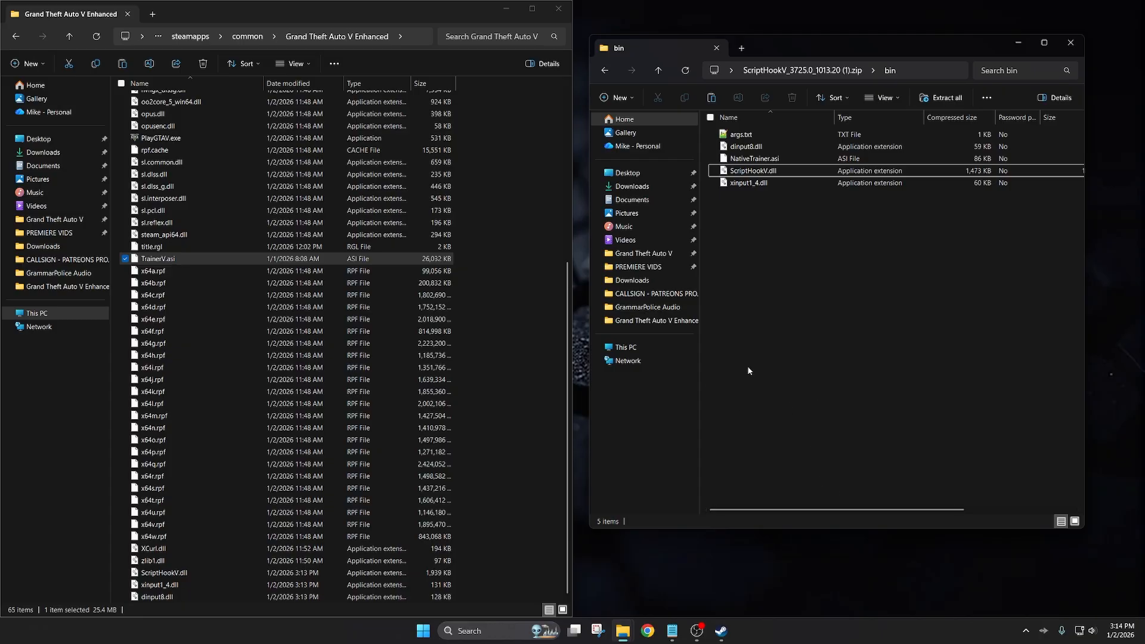
Step: Run Windows PowerShell as administrator from the Start search
text(power)
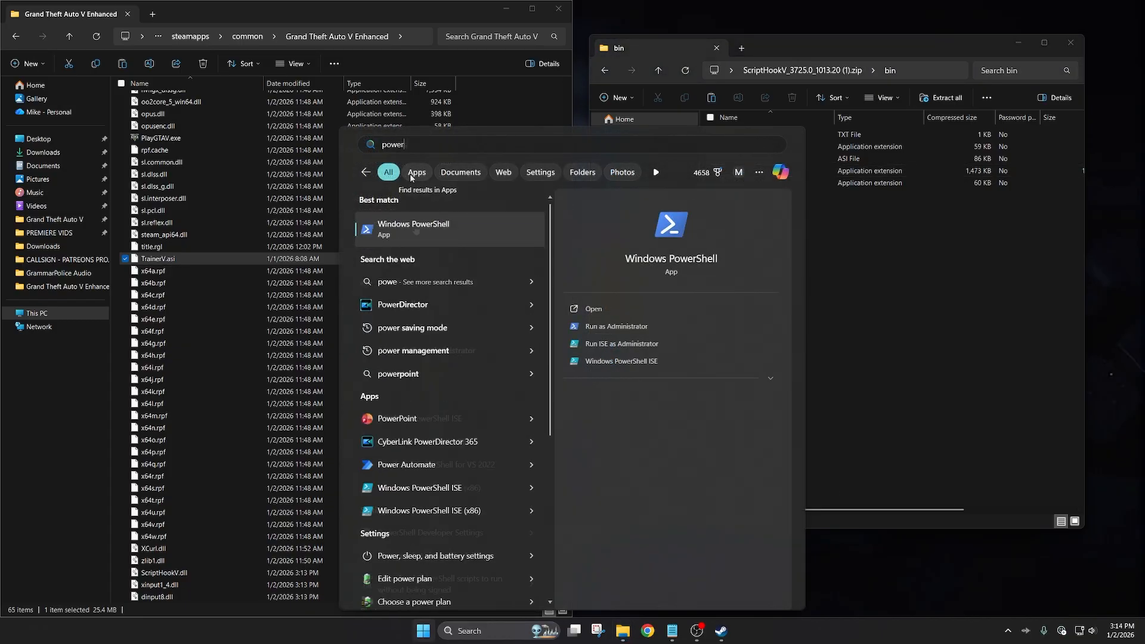
text(s)
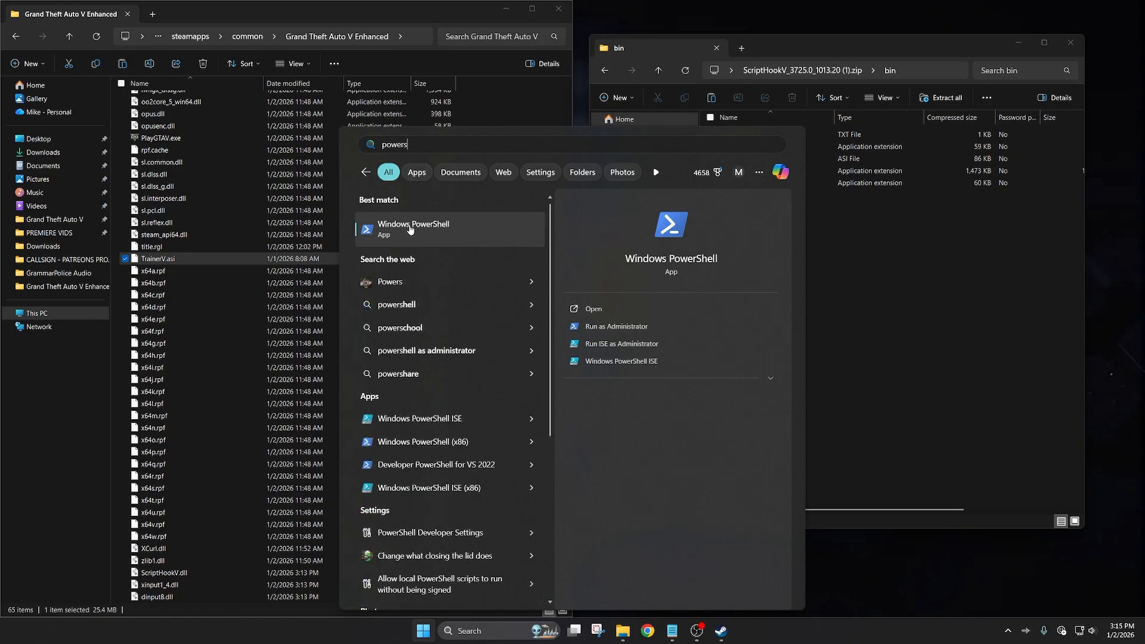
right_click(413, 229)
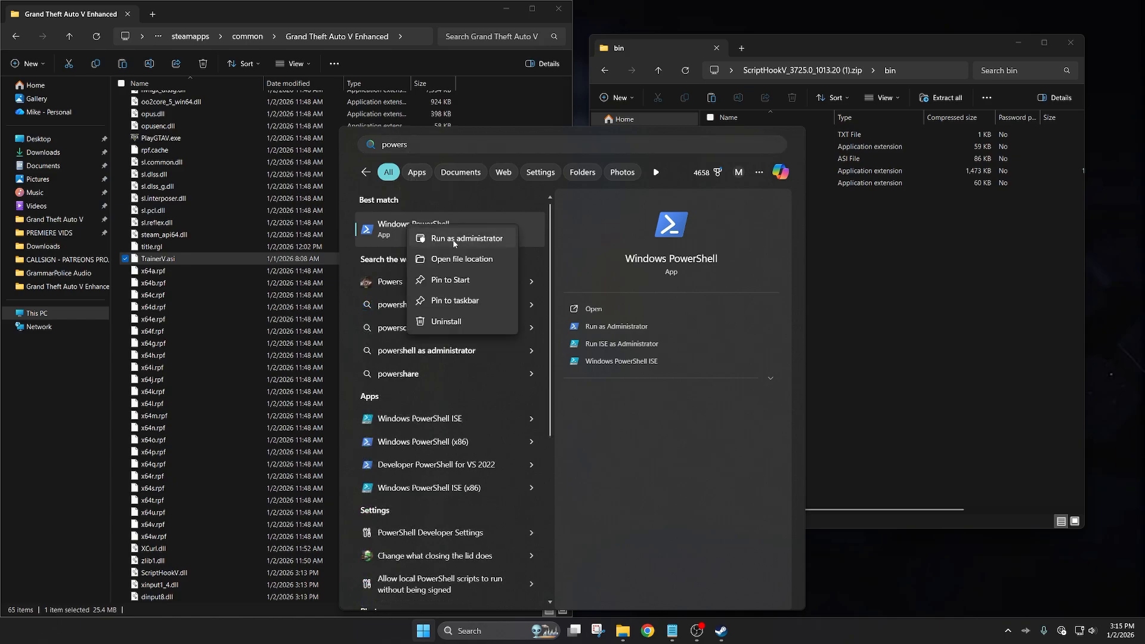
click(465, 238)
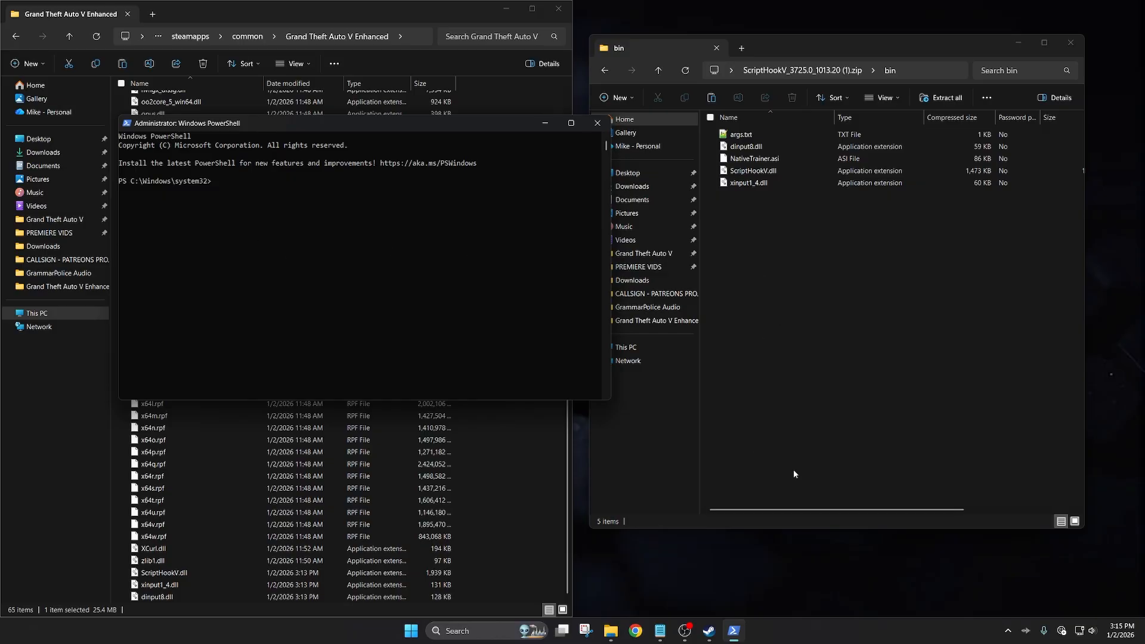
Step: Run Add-MpPreference -ExclusionPath $env:APPDATA"\trainerv" to add the Defender exclusion
click(659, 630)
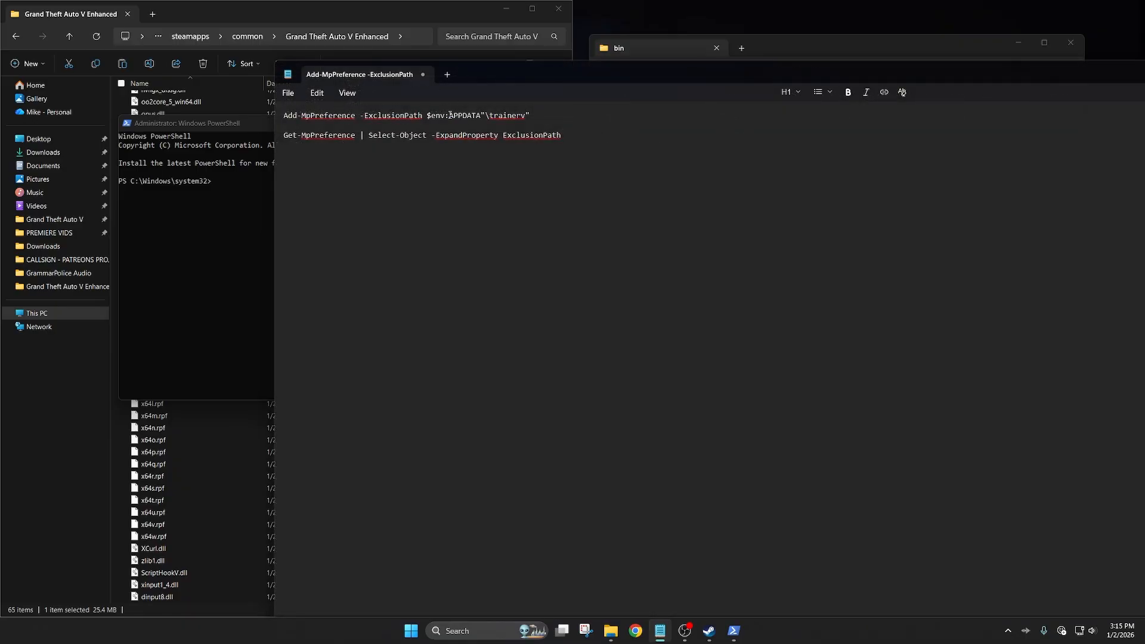
triple_click(406, 115)
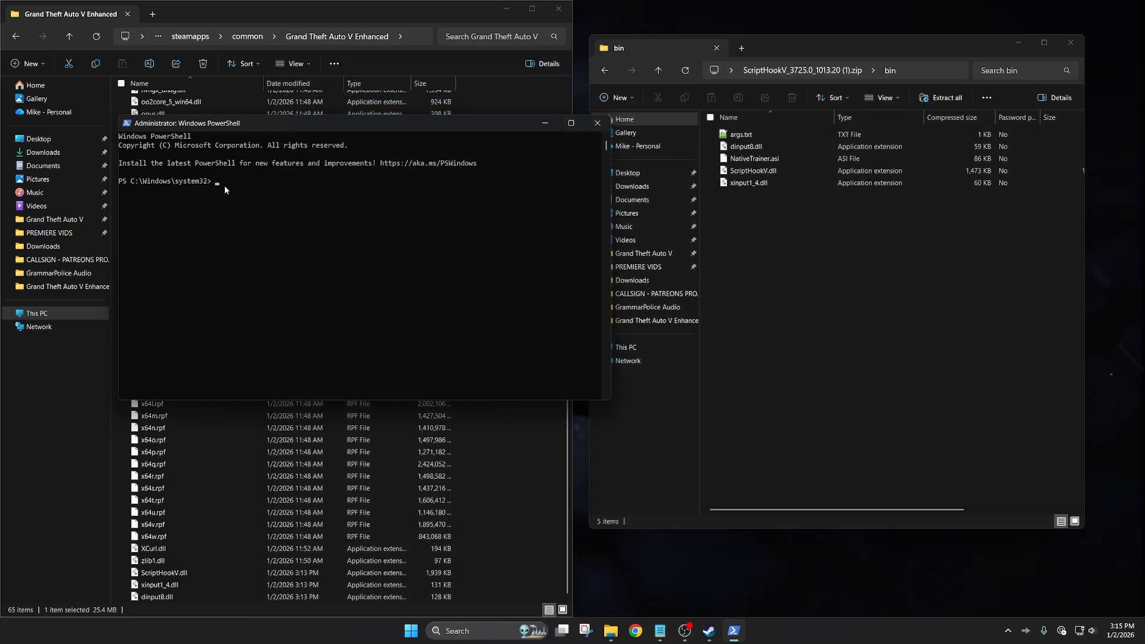
text(Add-MpPreference -ExclusionPath $env:APPDATA"\trainerv")
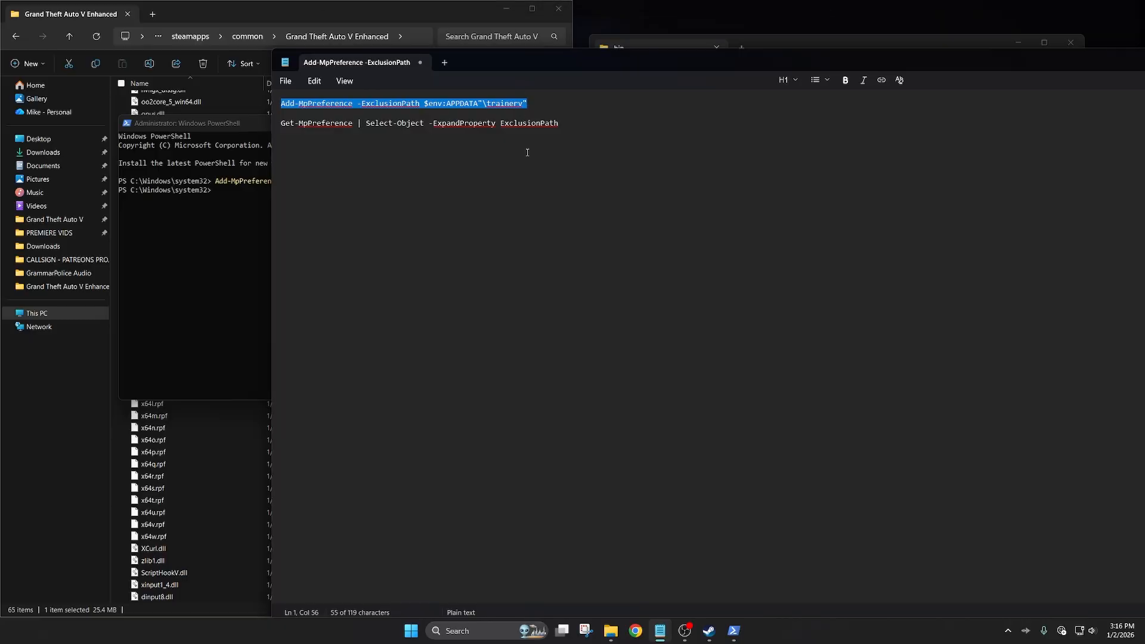
Step: List Defender exclusions with Get-MpPreference | Select-Object -ExpandProperty ExclusionPath
click(466, 123)
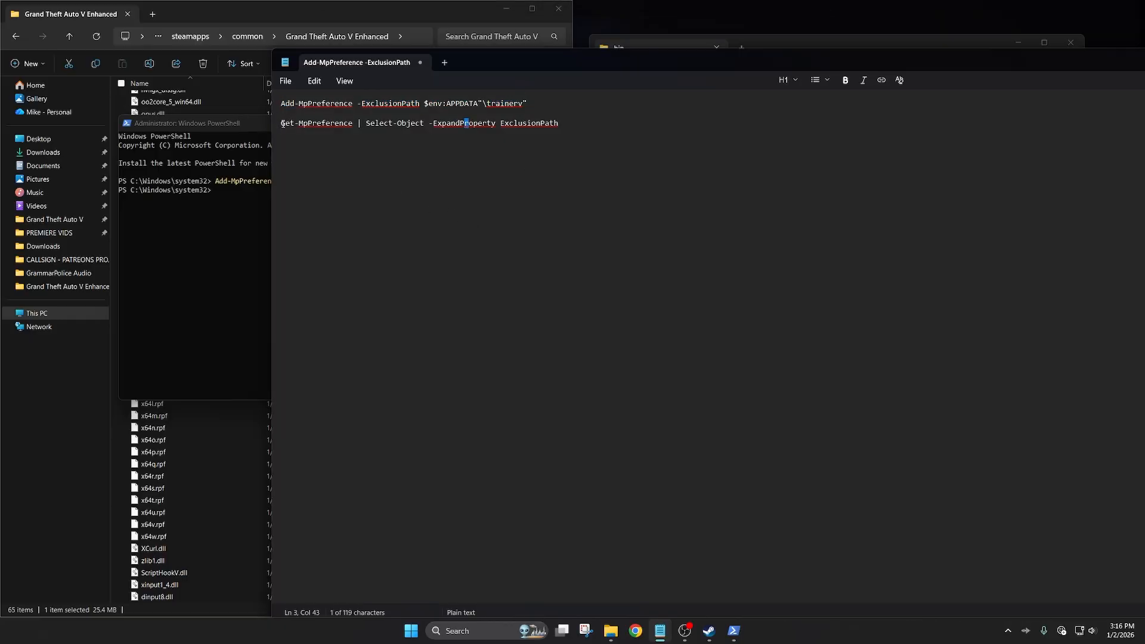
triple_click(416, 122)
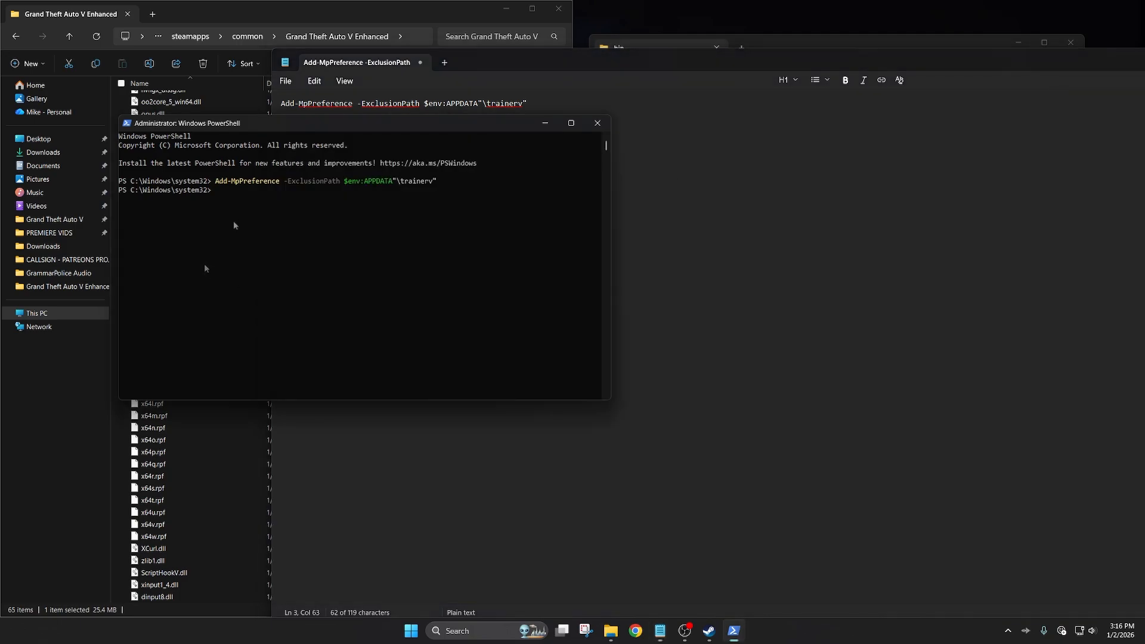
text(Get-MpPreference | Select-Object -ExpandProperty ExclusionPath)
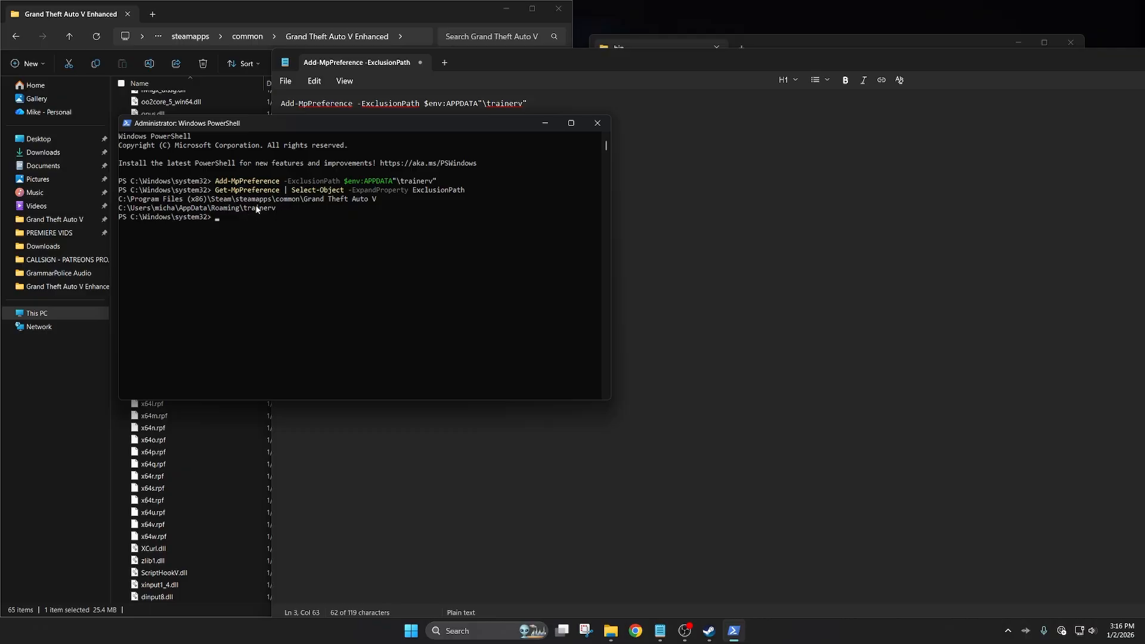
mouse_move(139, 211)
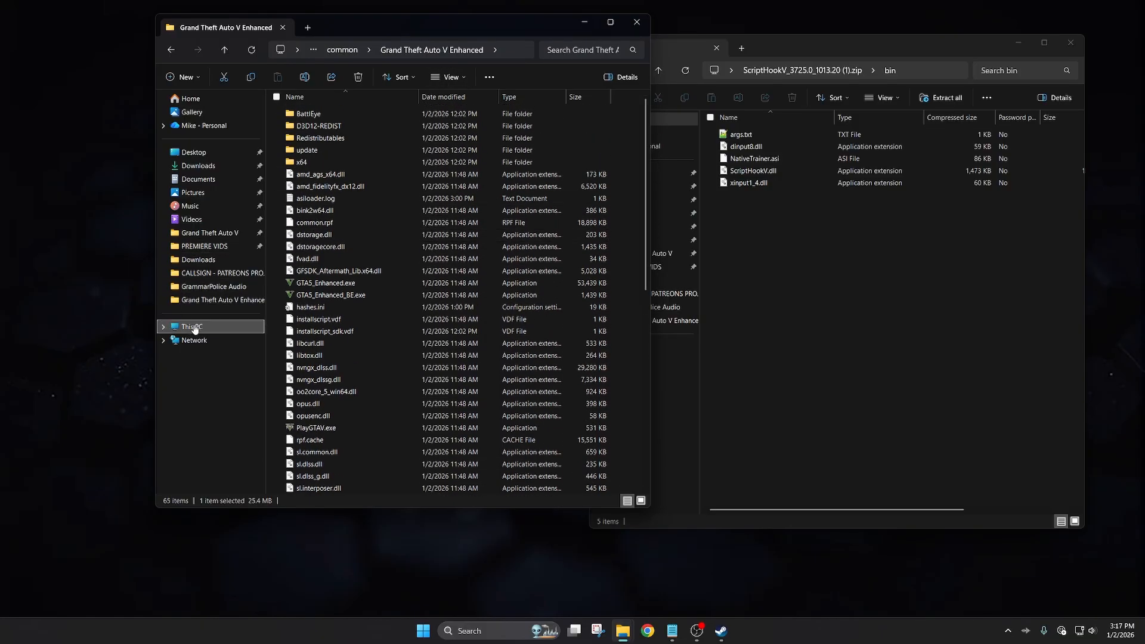
Step: Browse to C:\Users and open the user profile folder
click(192, 326)
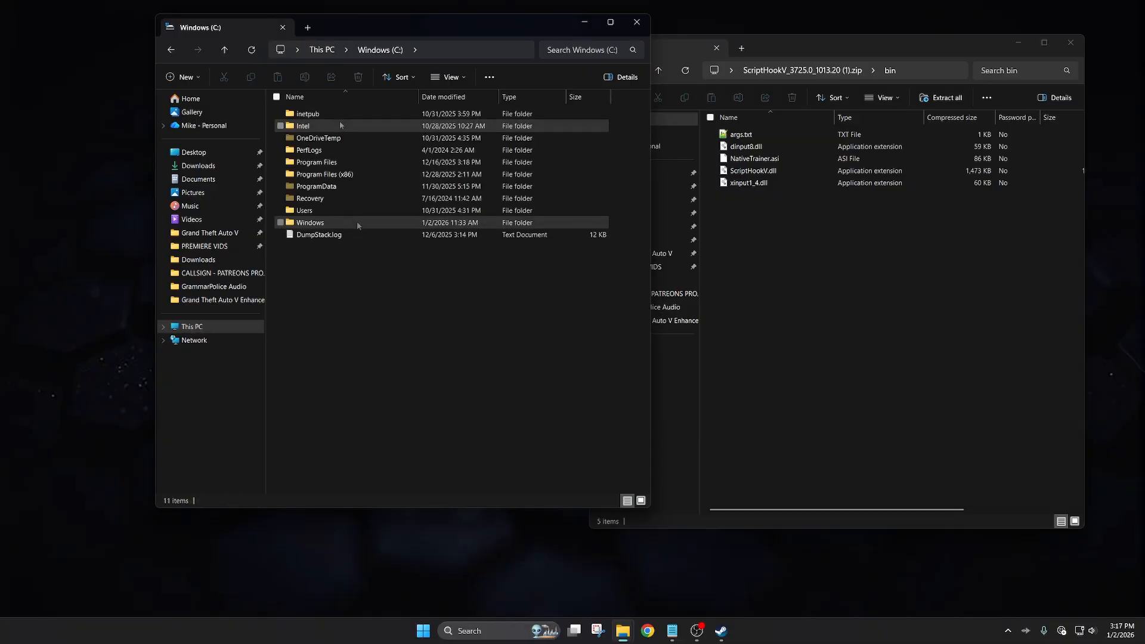
double_click(304, 210)
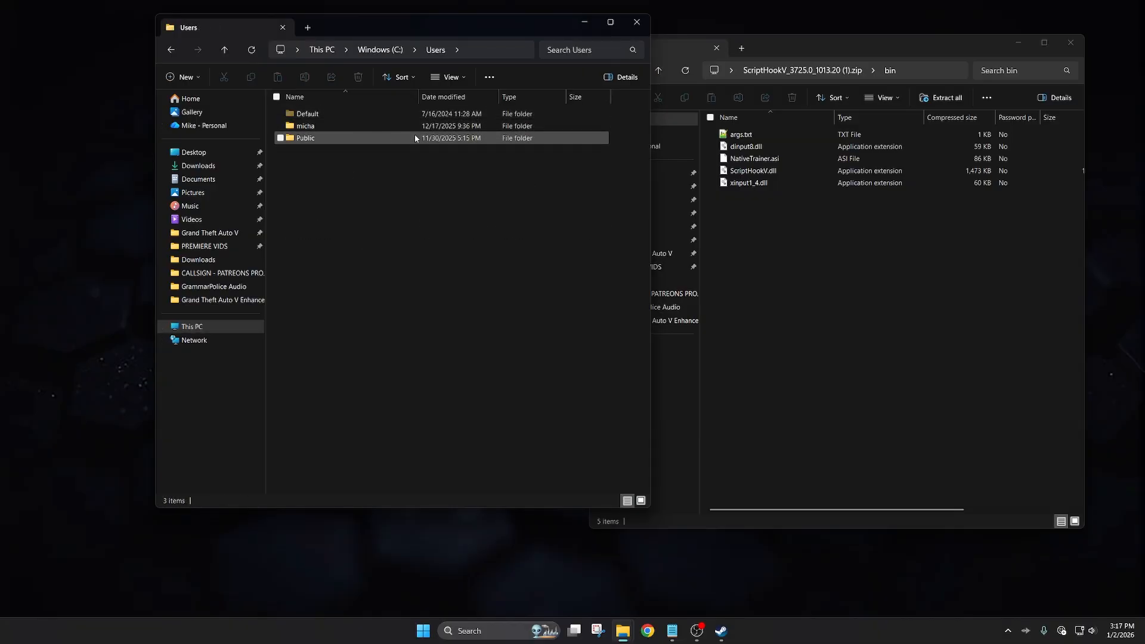
click(304, 126)
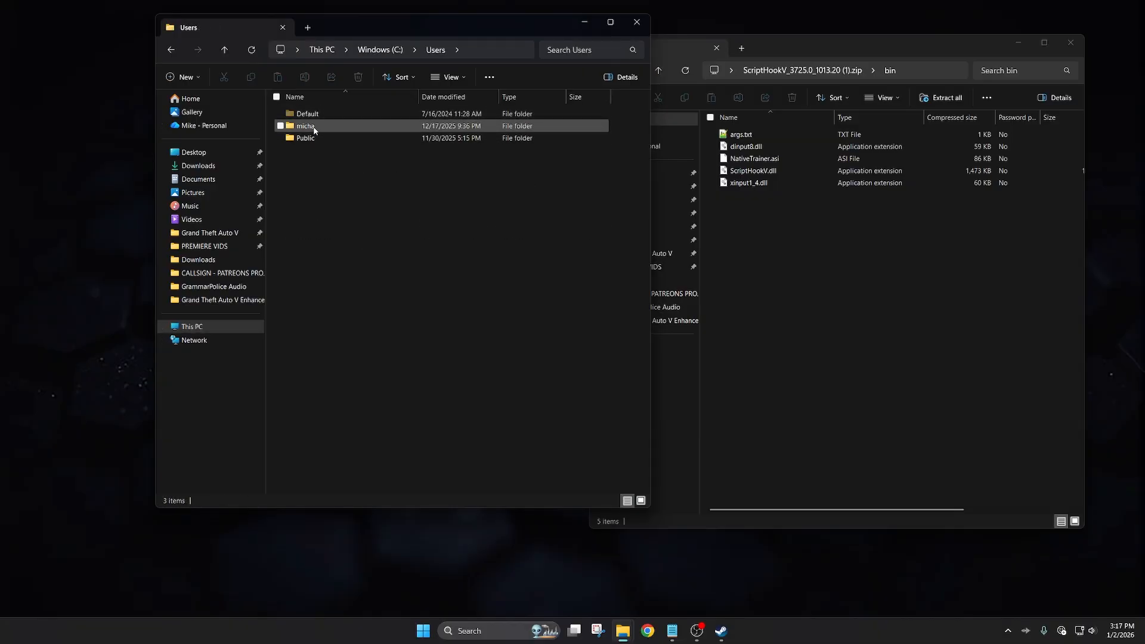
double_click(304, 125)
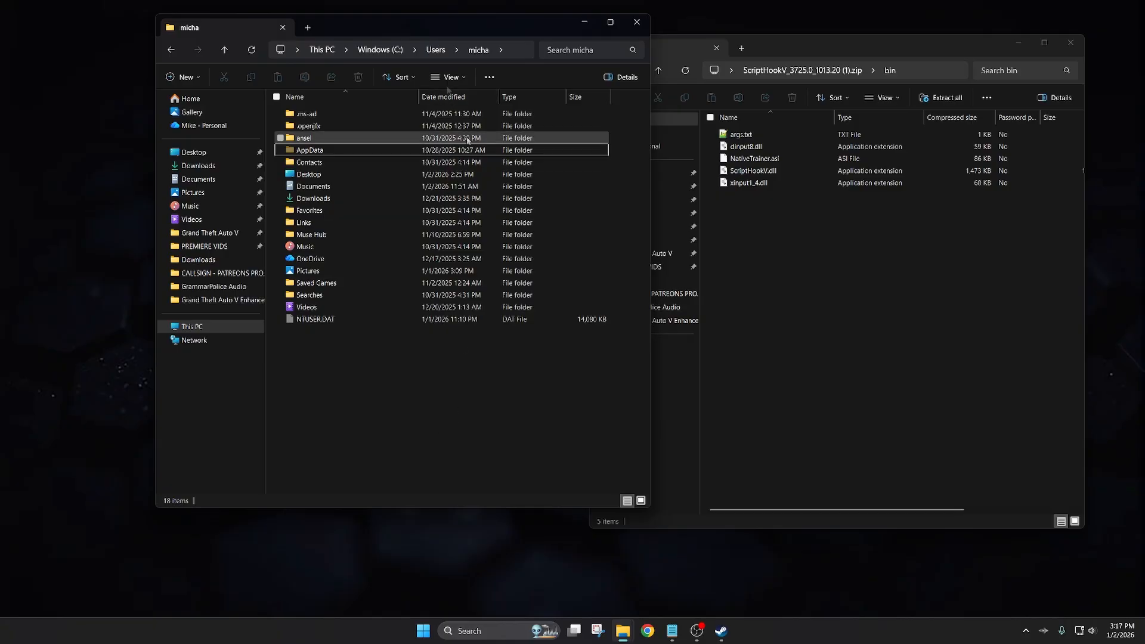
Step: Turn on hidden items in the View settings and open the AppData folder
click(446, 77)
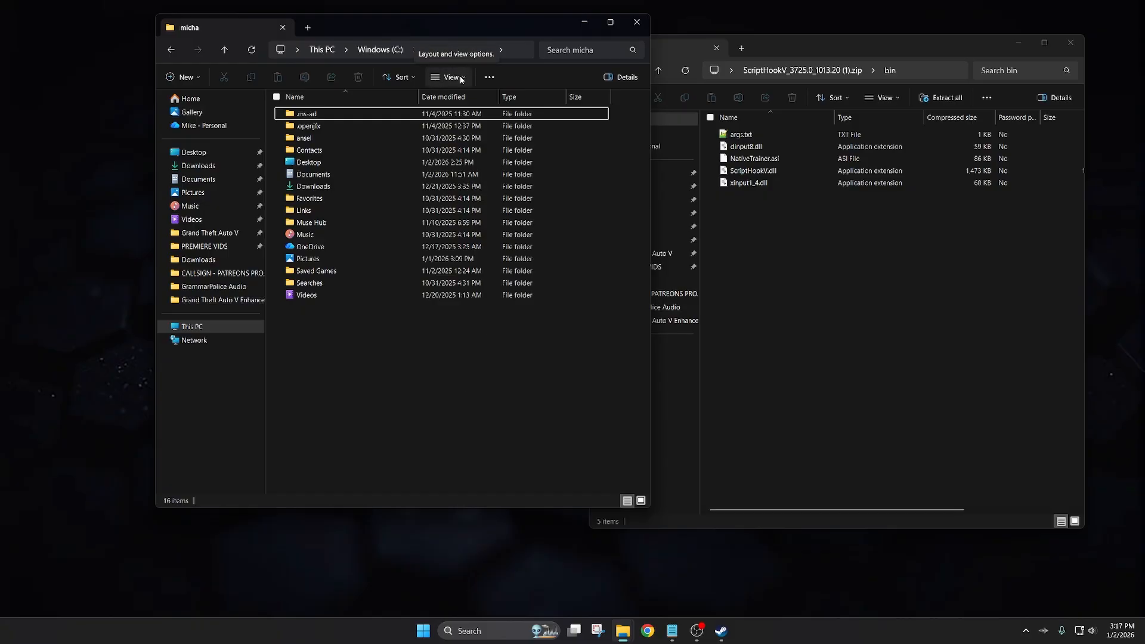
click(451, 77)
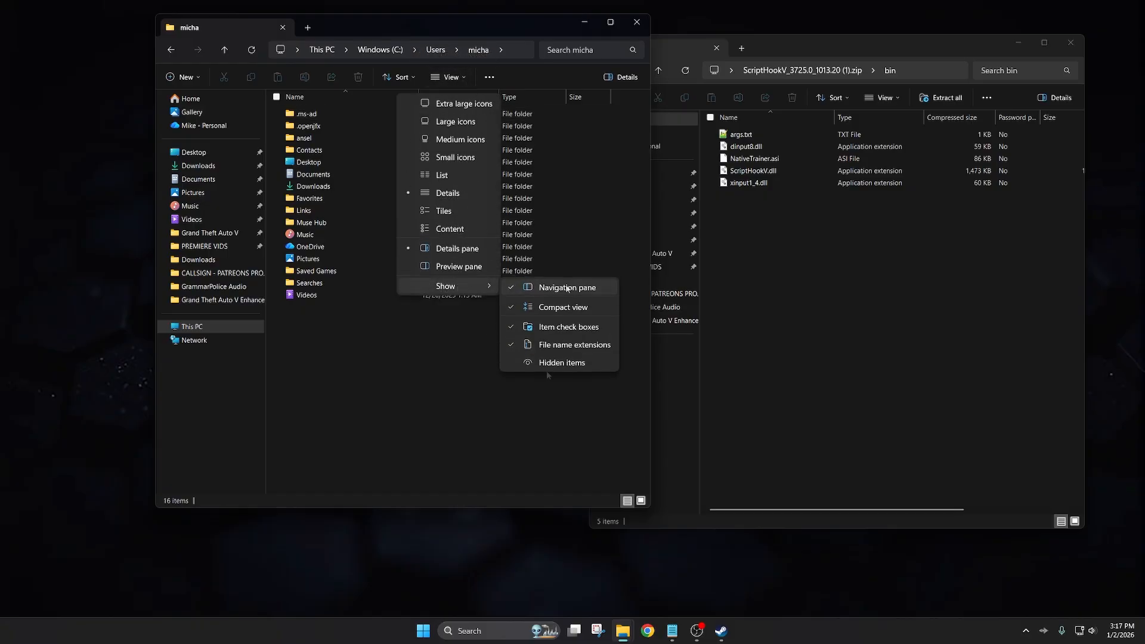
click(563, 362)
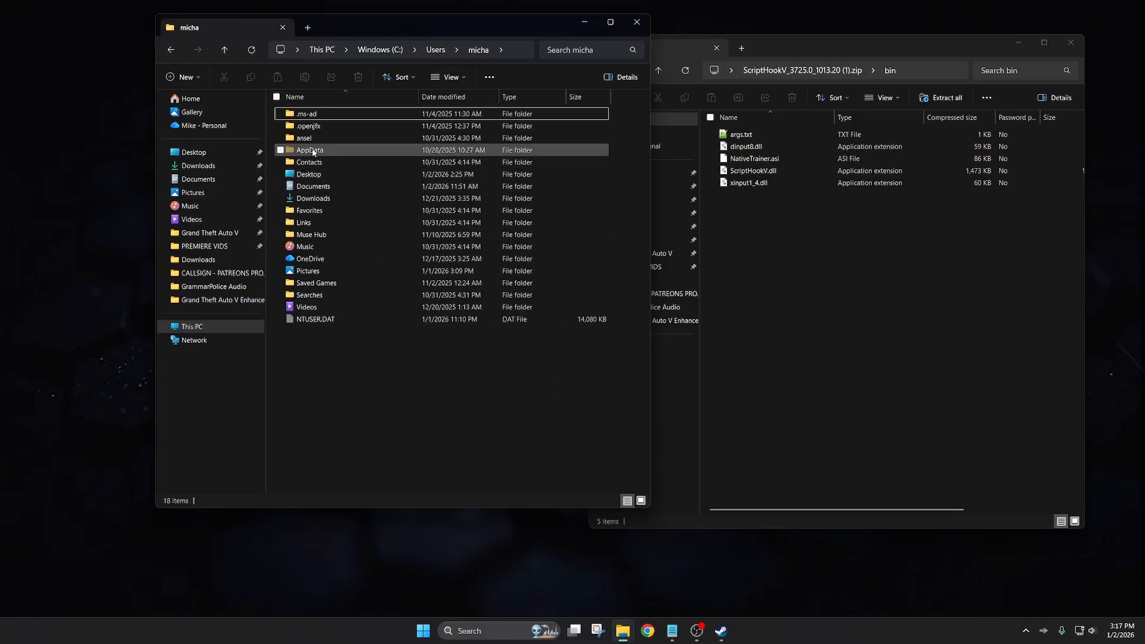
click(310, 149)
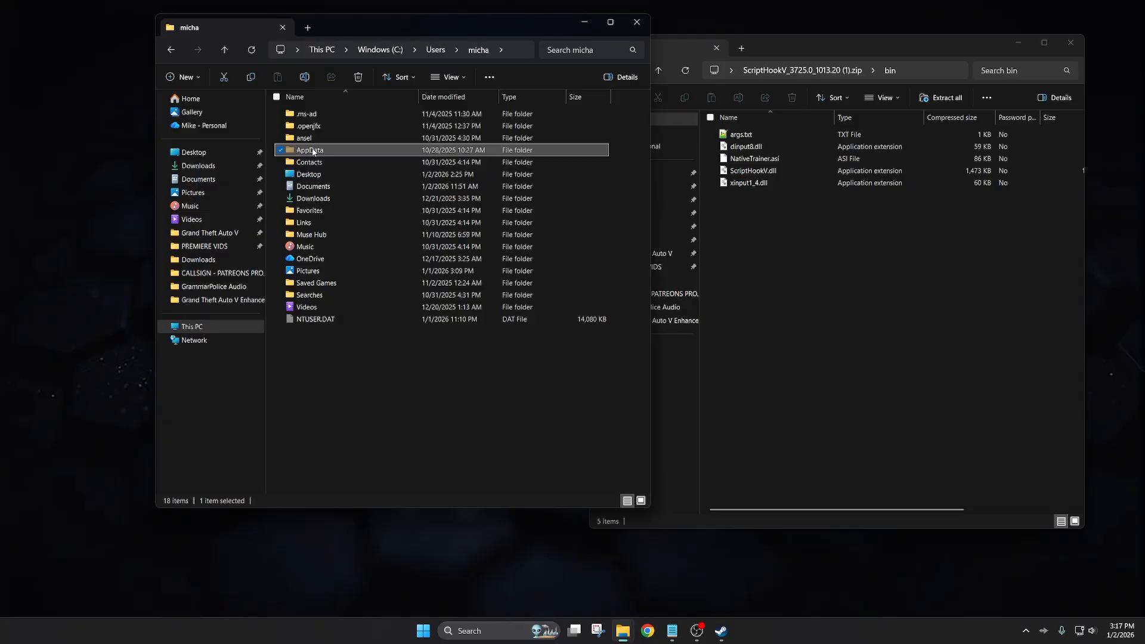
double_click(309, 150)
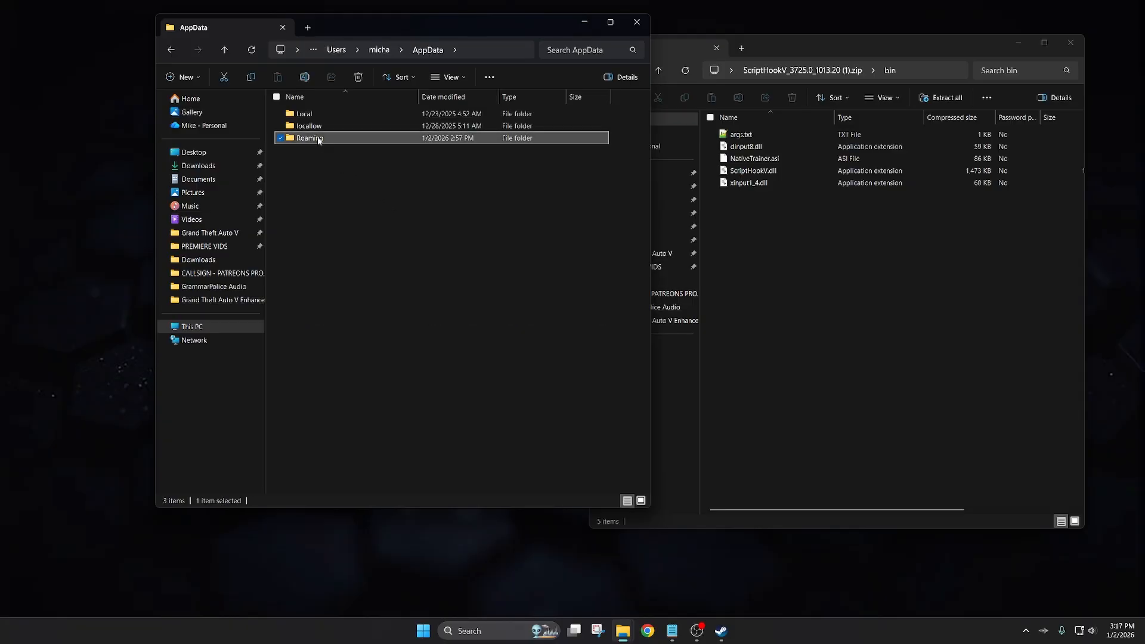
Step: Open Roaming and browse its 23 app folders, finding no trainerv folder
double_click(309, 138)
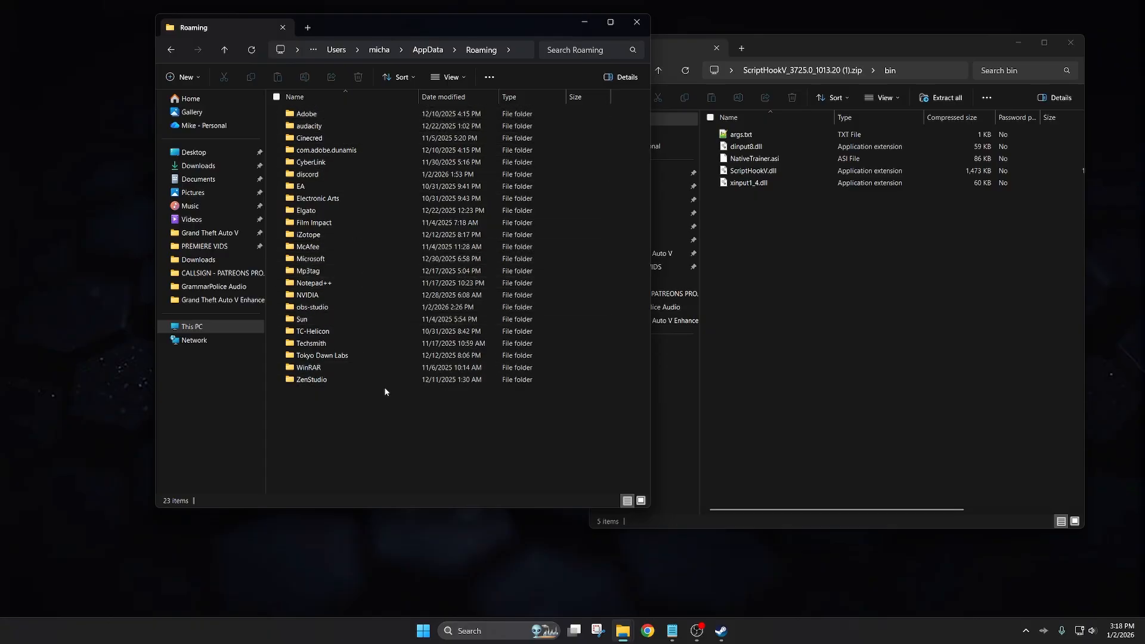
mouse_move(377, 426)
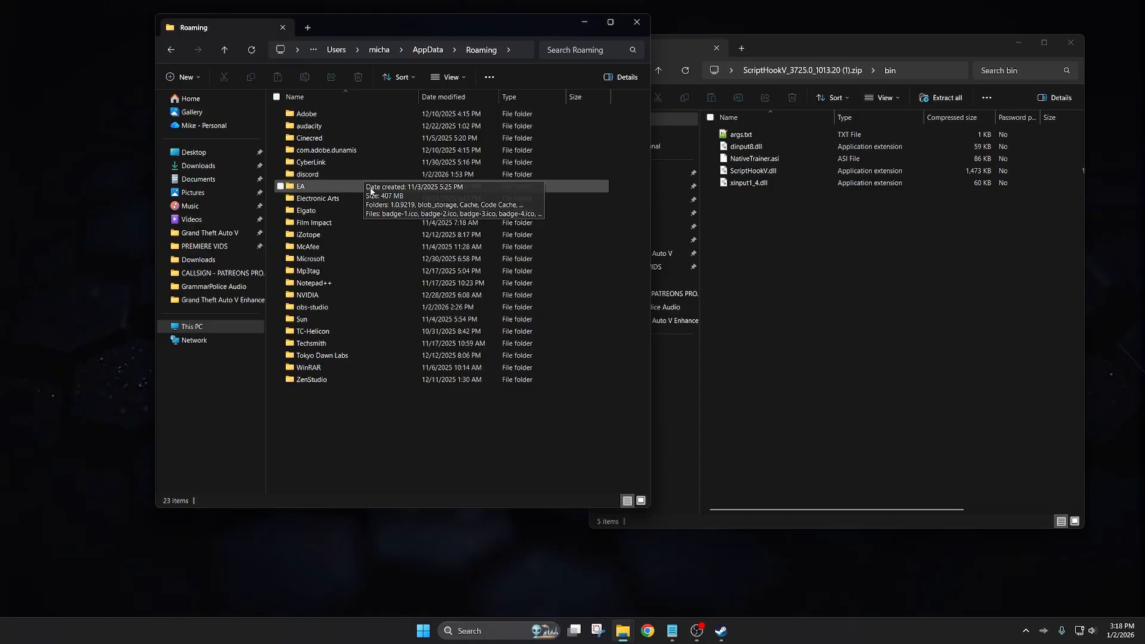
mouse_move(307, 234)
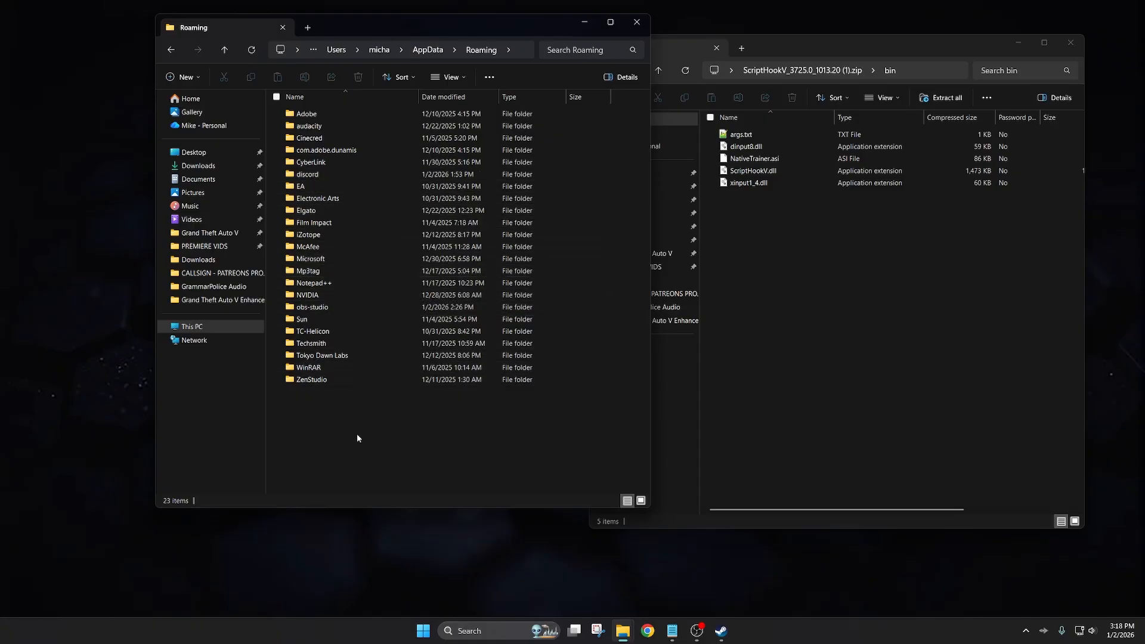
mouse_move(343, 424)
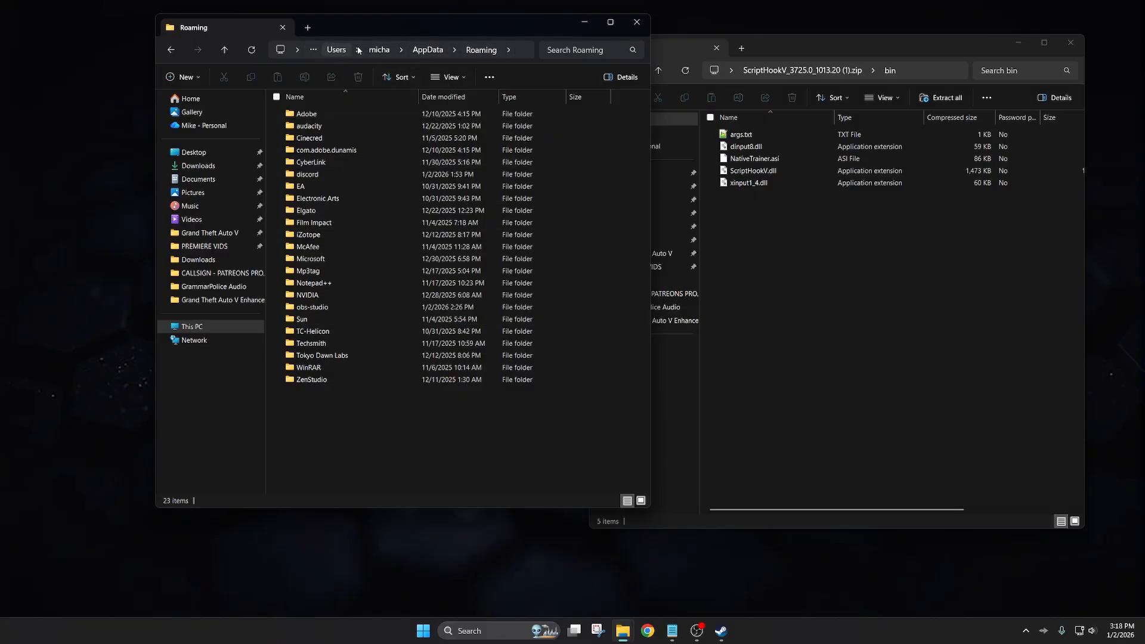
mouse_move(636, 22)
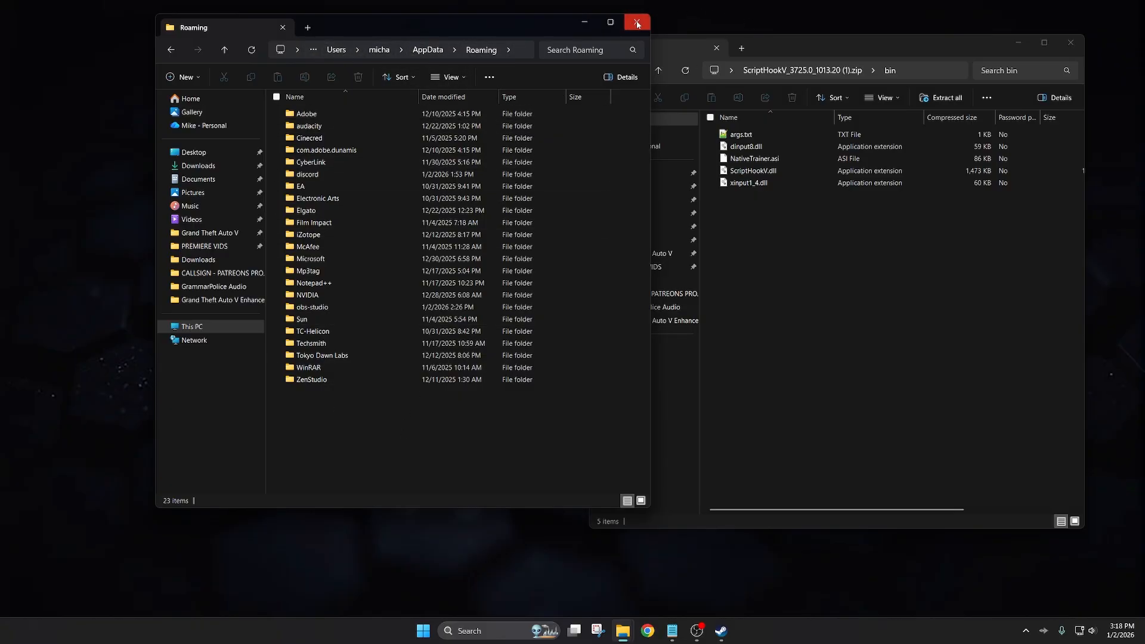
click(310, 307)
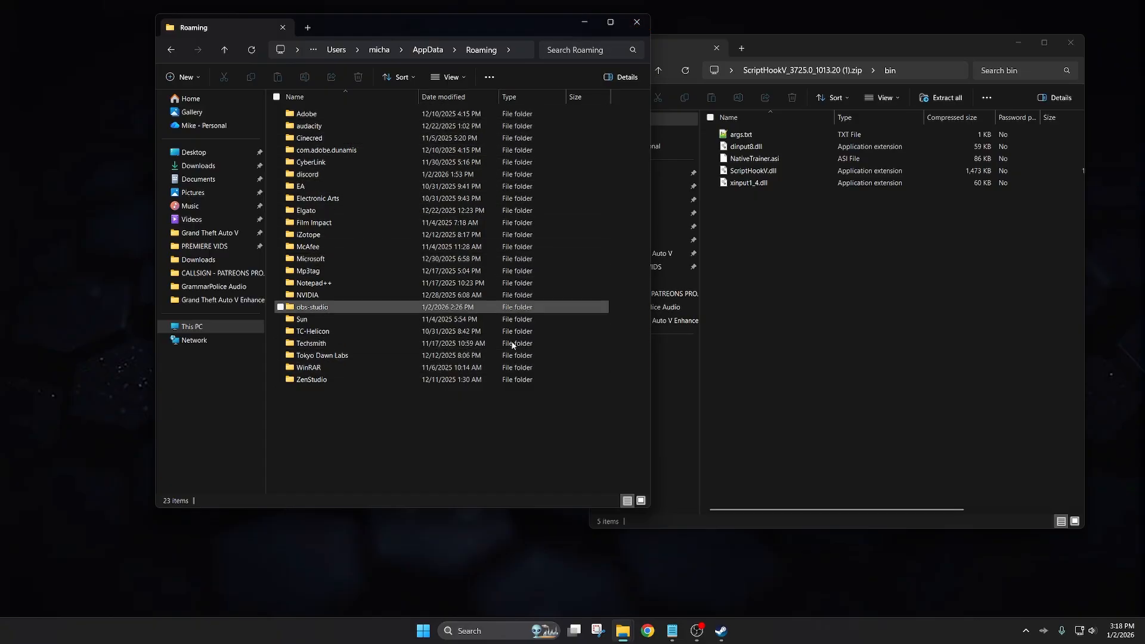
Step: Run %appdata from the Run dialog to reopen the Roaming folder
click(422, 630)
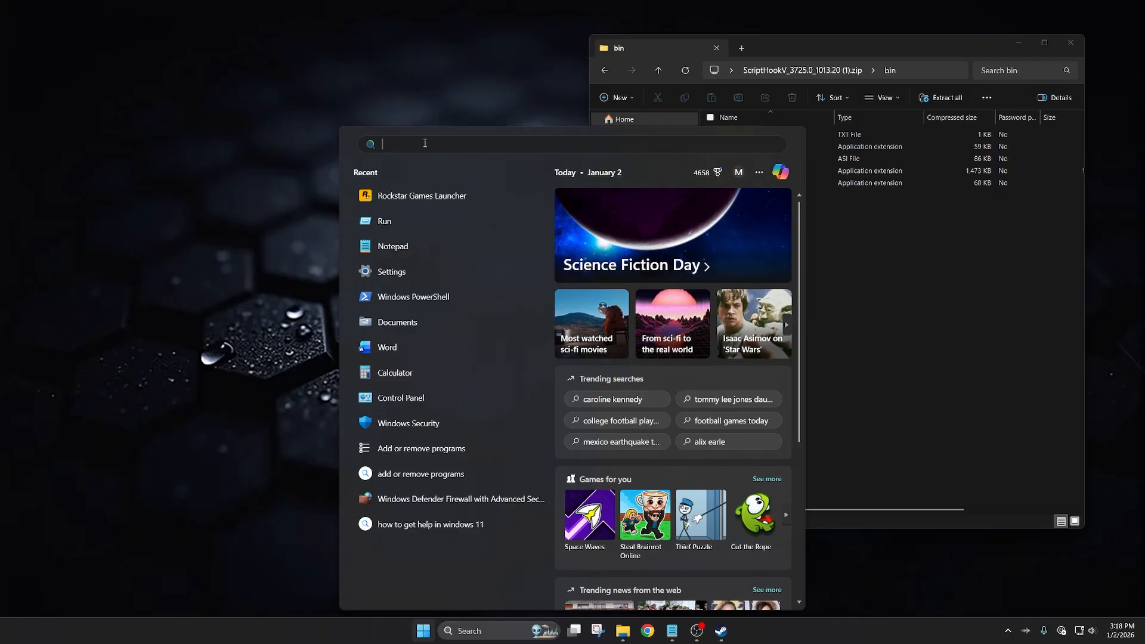
text(run)
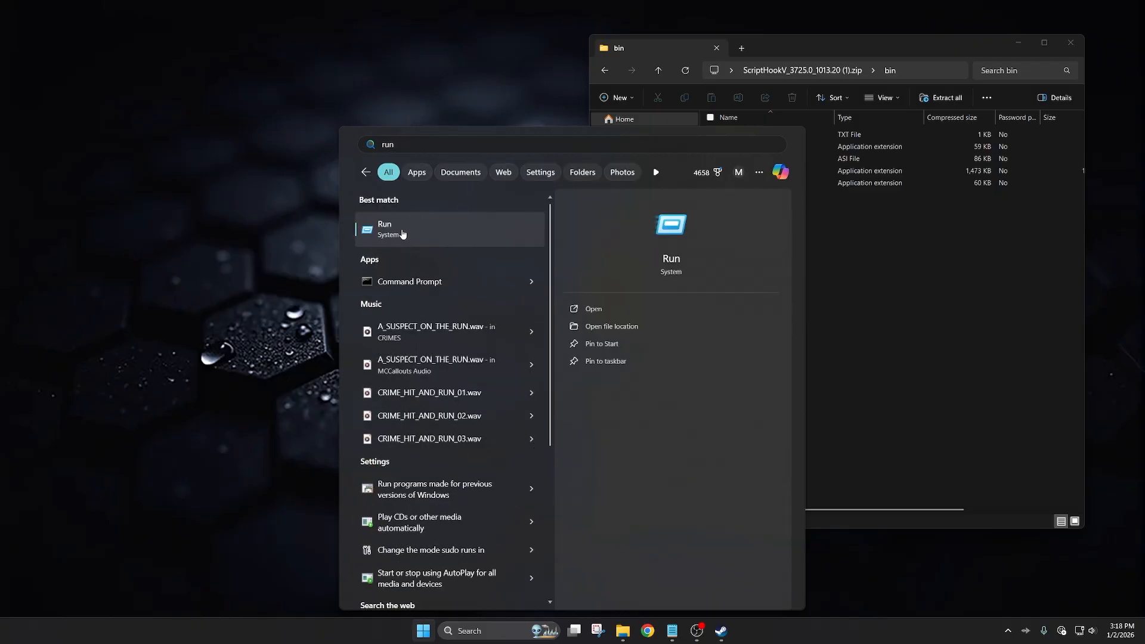
click(384, 229)
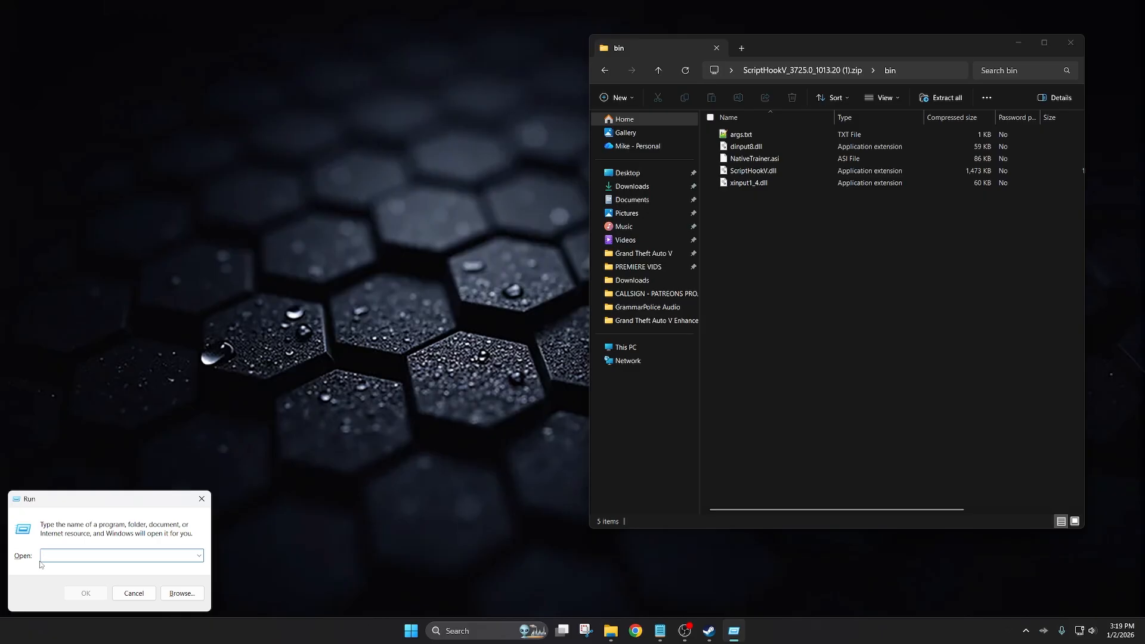
text(%appdata%)
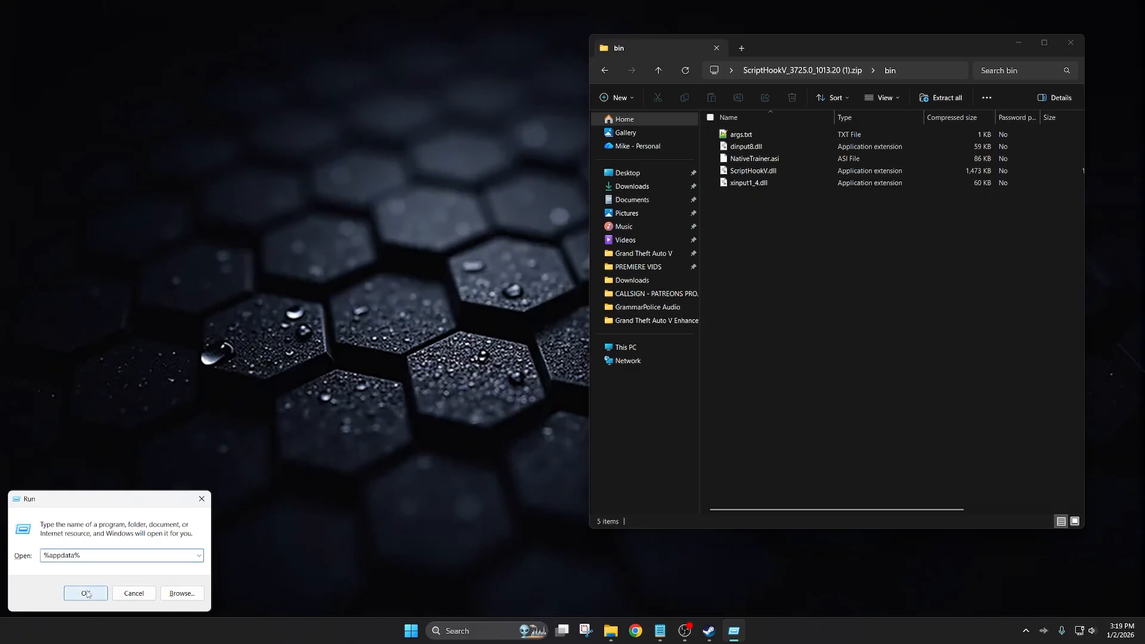
click(85, 592)
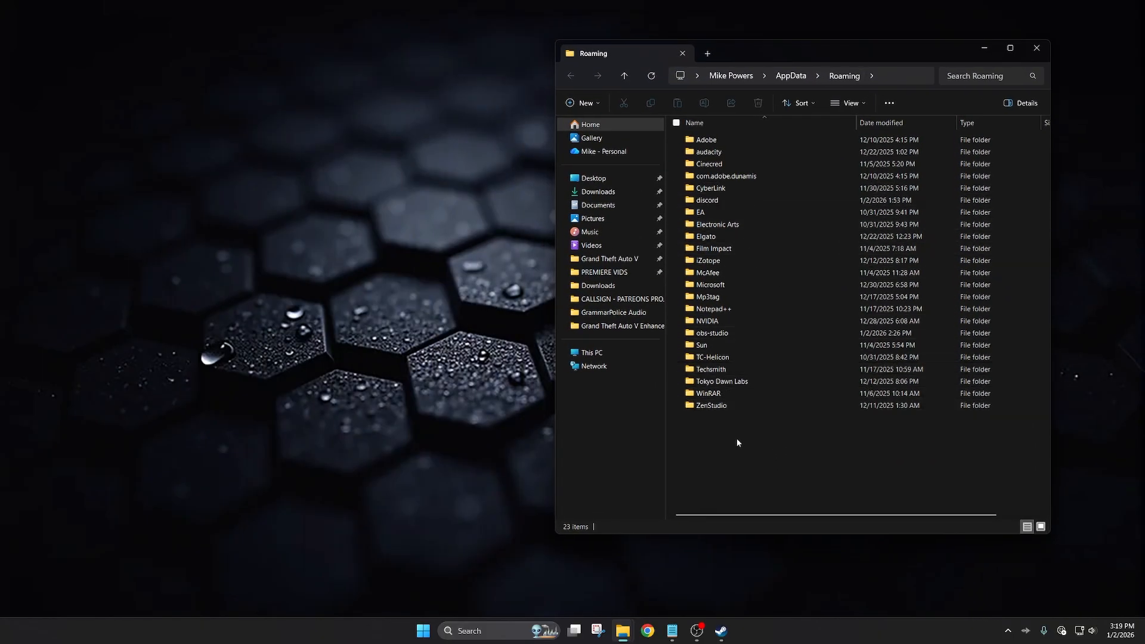
mouse_move(786, 458)
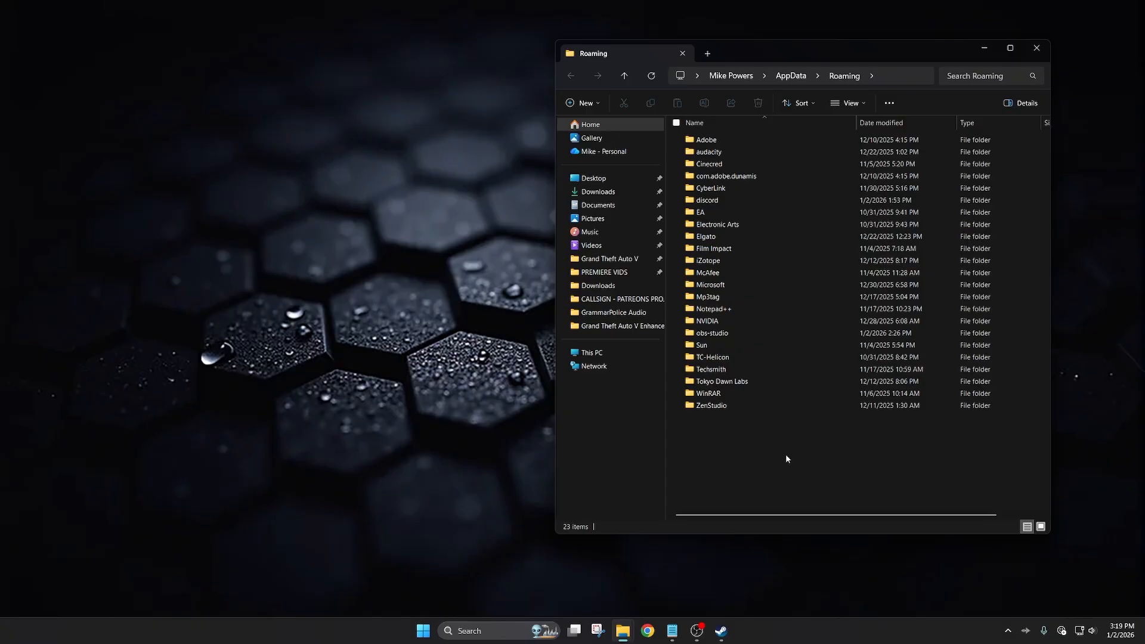
mouse_move(772, 458)
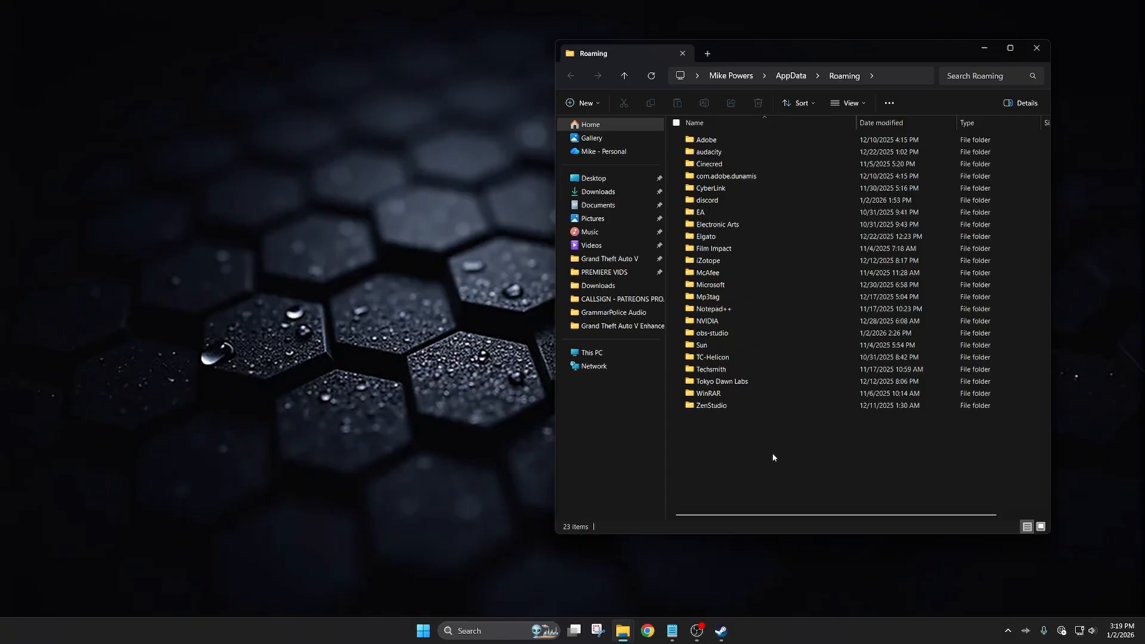
mouse_move(770, 457)
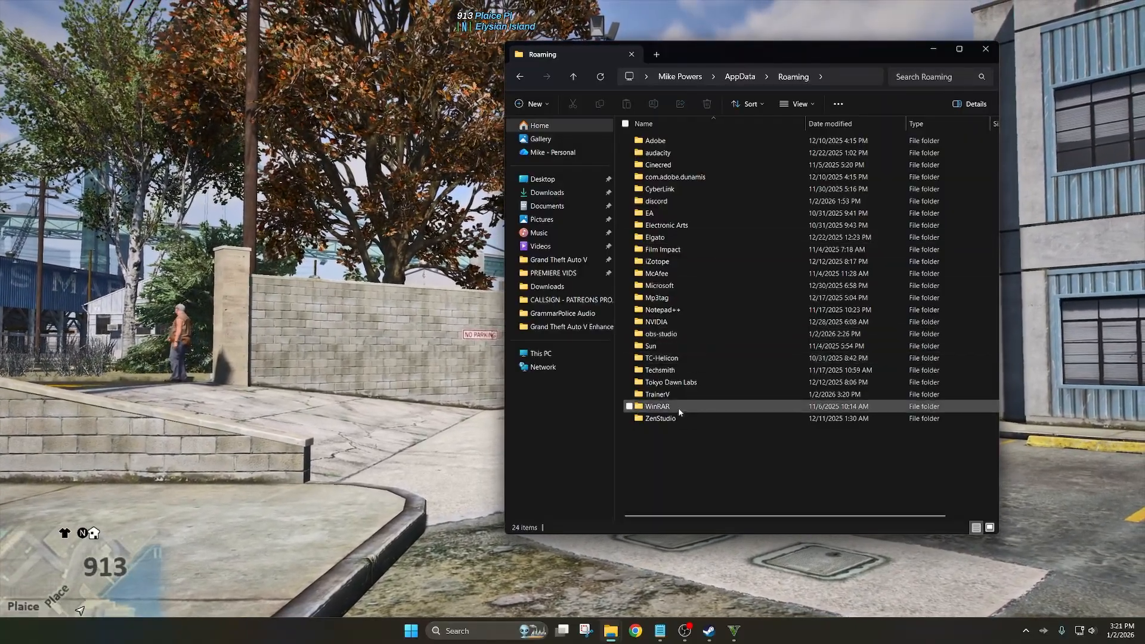
Step: Open Roaming's TrainerV folder, then its Legacy subfolder
click(657, 394)
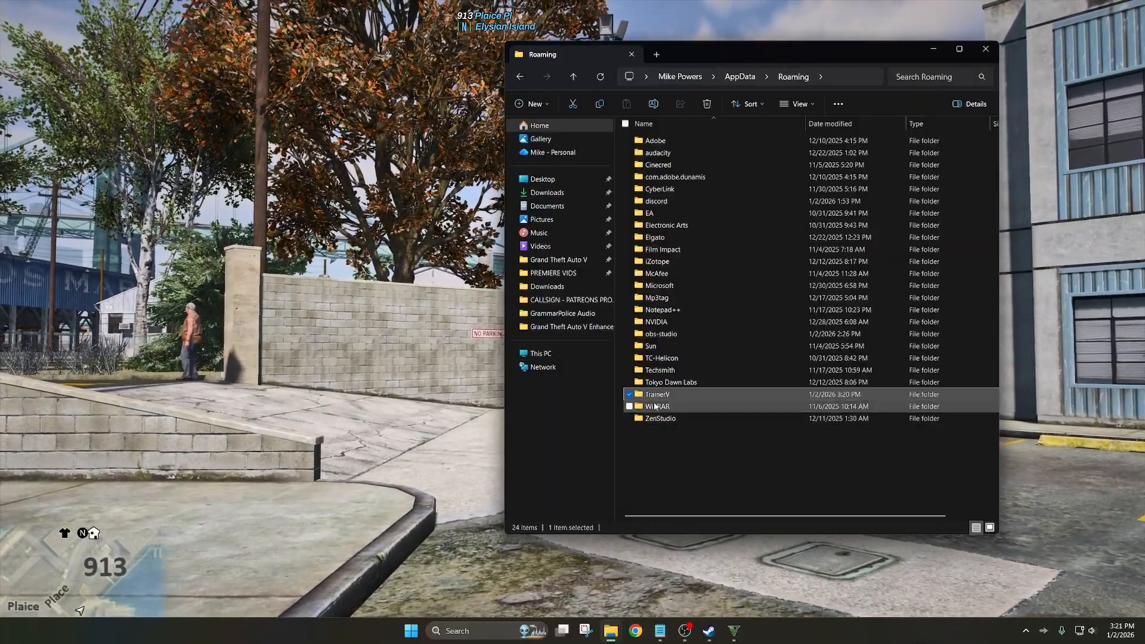
double_click(656, 394)
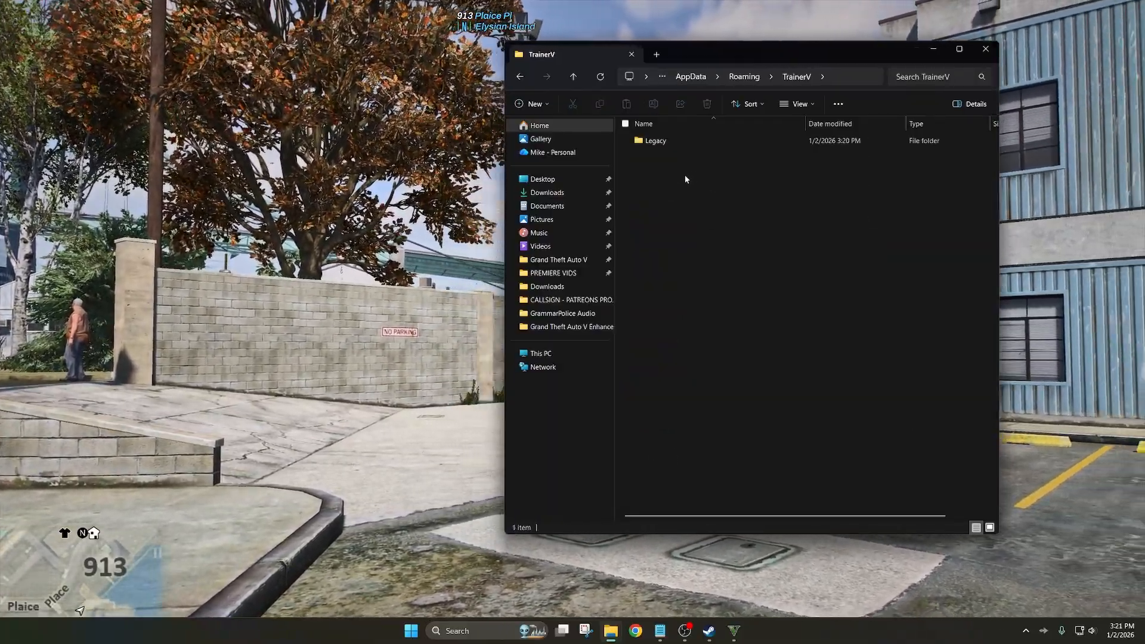
click(655, 140)
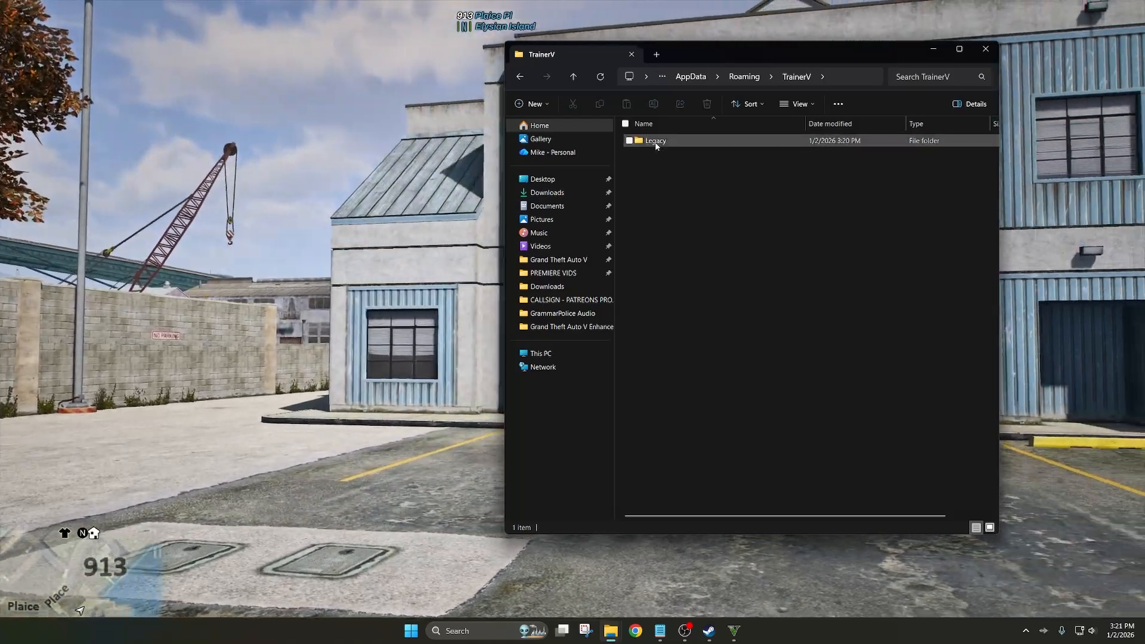
double_click(655, 140)
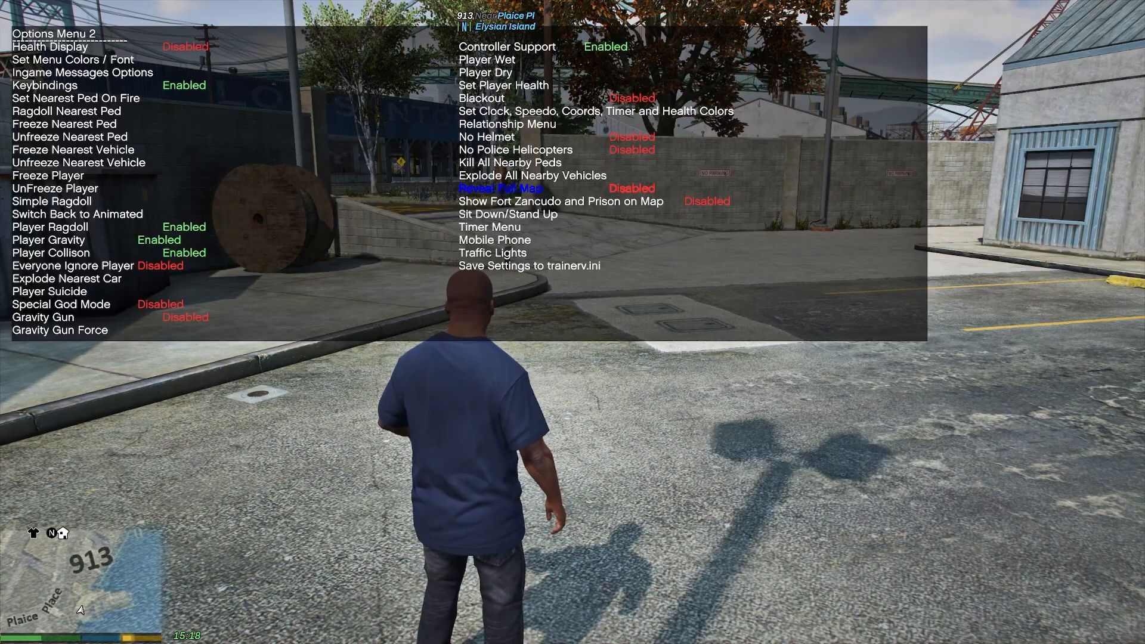
Step: Enable Reveal Full Map and move down to Save Settings to trainerv.ini
click(501, 187)
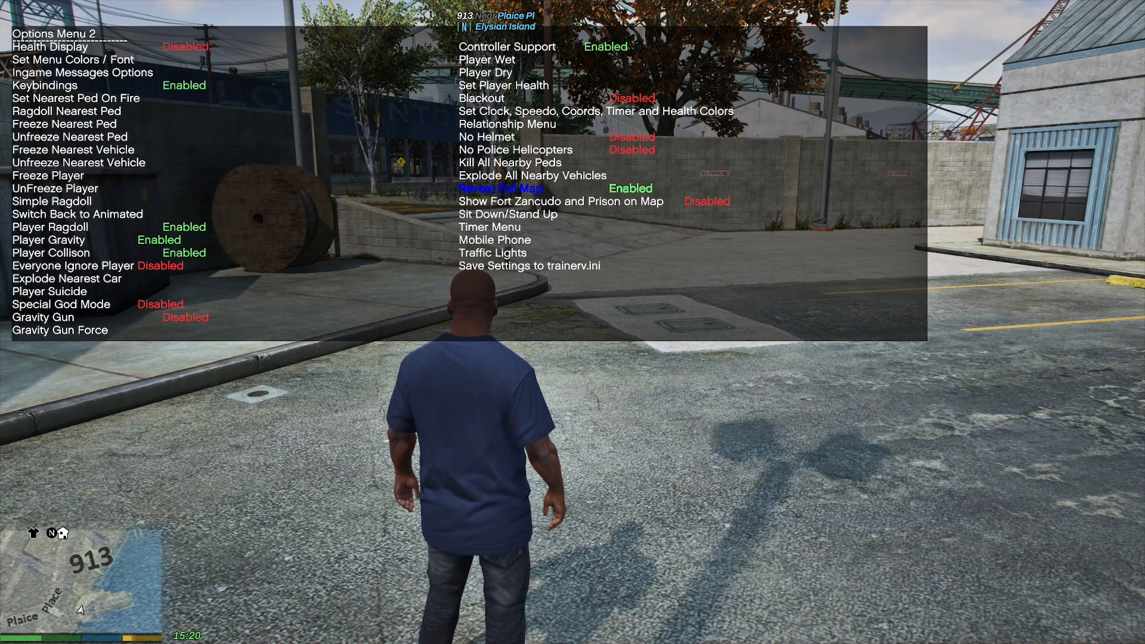
key(down)
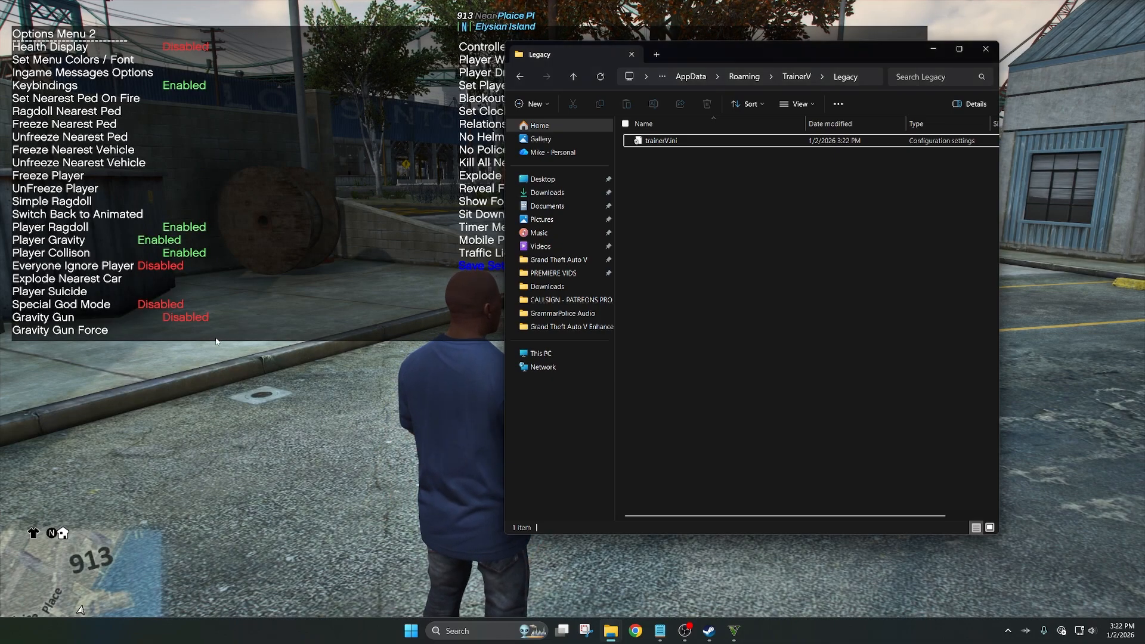
Step: Select trainerV.ini in the Legacy folder to confirm it exists
click(660, 140)
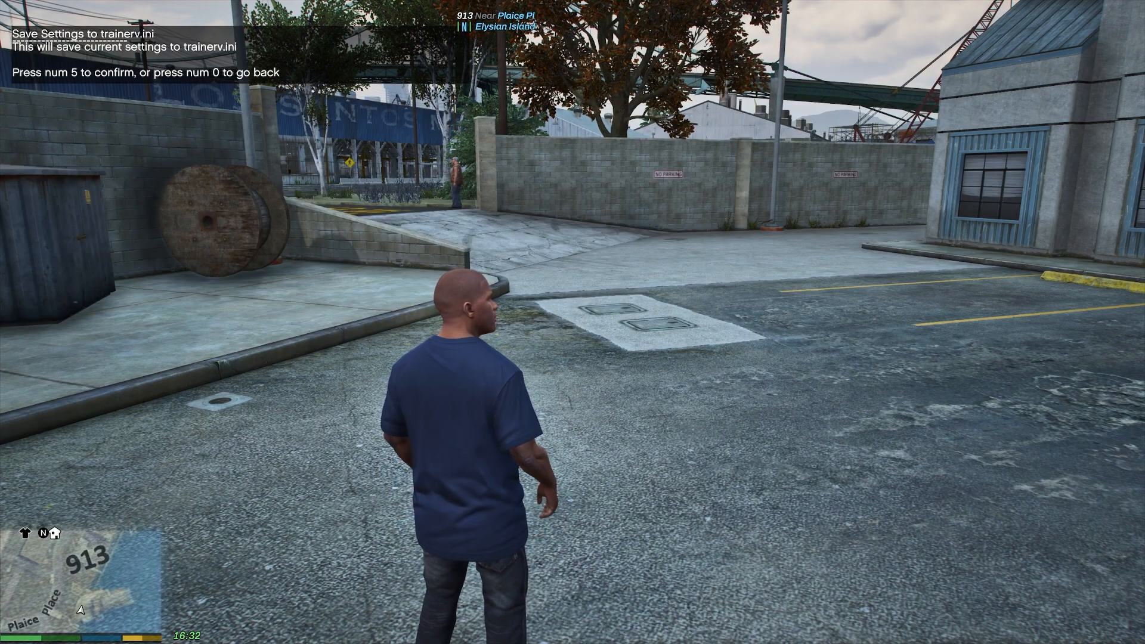
Step: Confirm saving settings to trainerv.ini with num 5, then page through the options menus
key(num5)
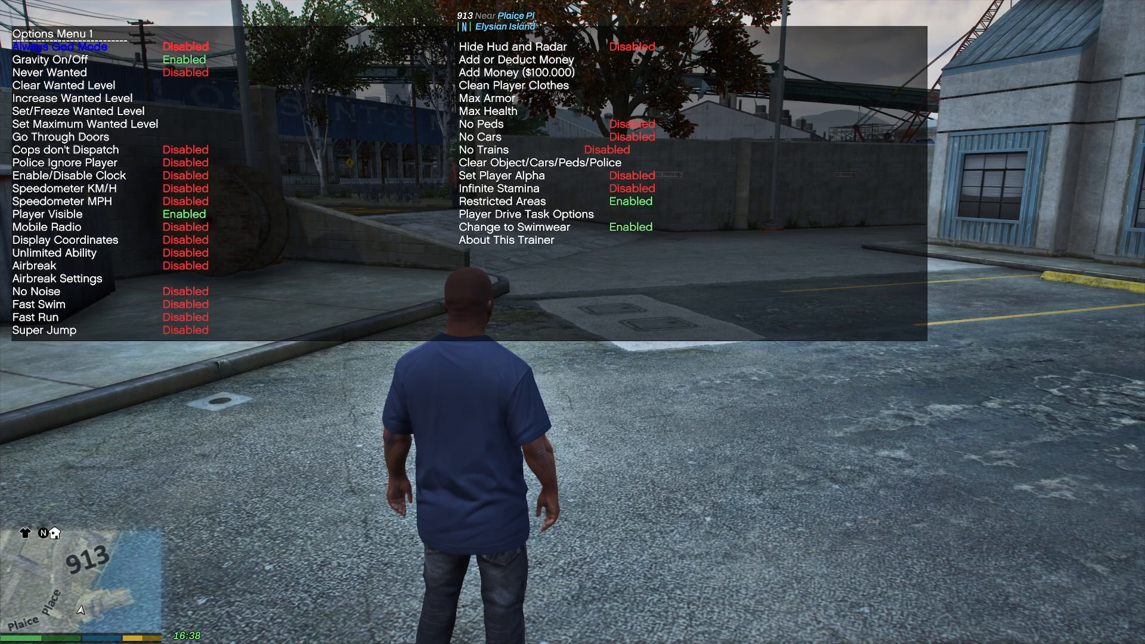
key(right)
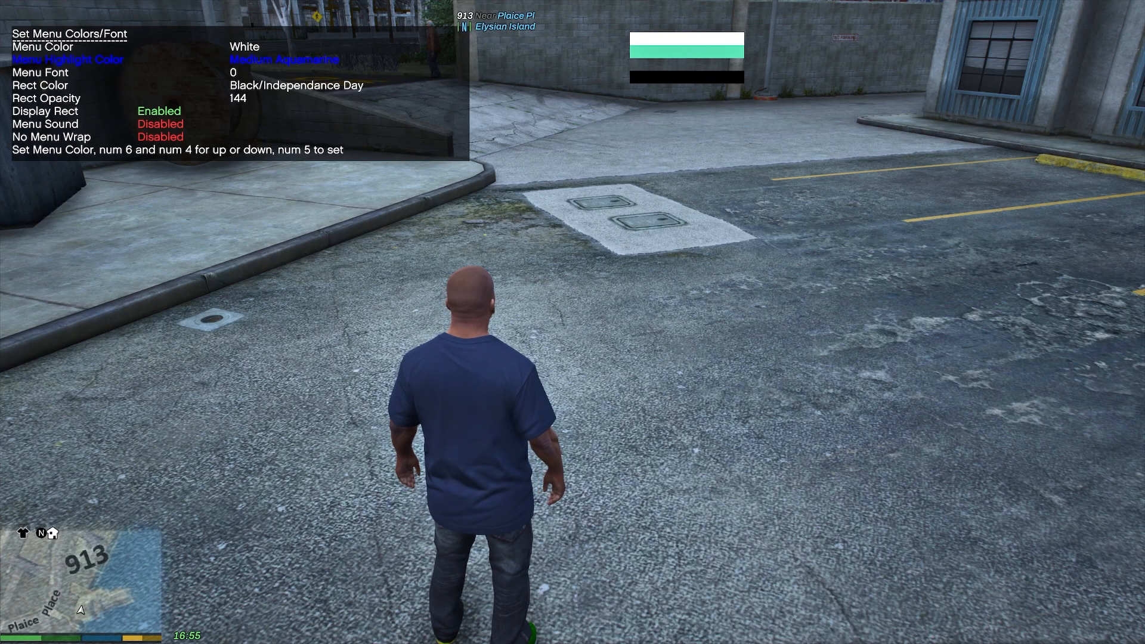
Step: Cycle Menu Highlight Color to yellow with num 6 and set it with num 5
key(num6)
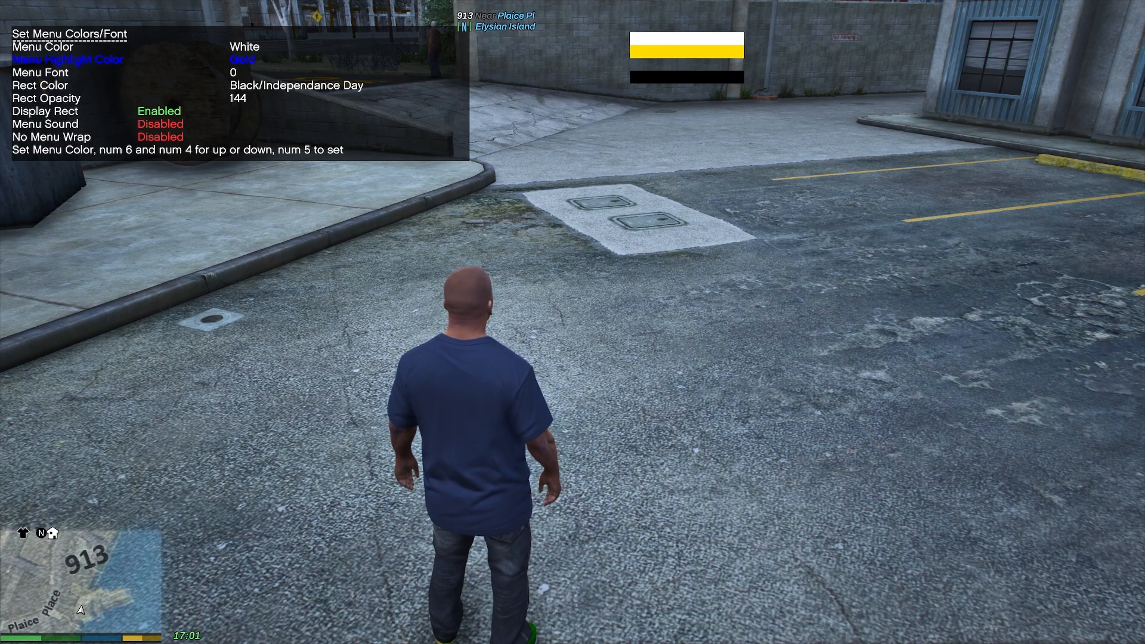
key(num5)
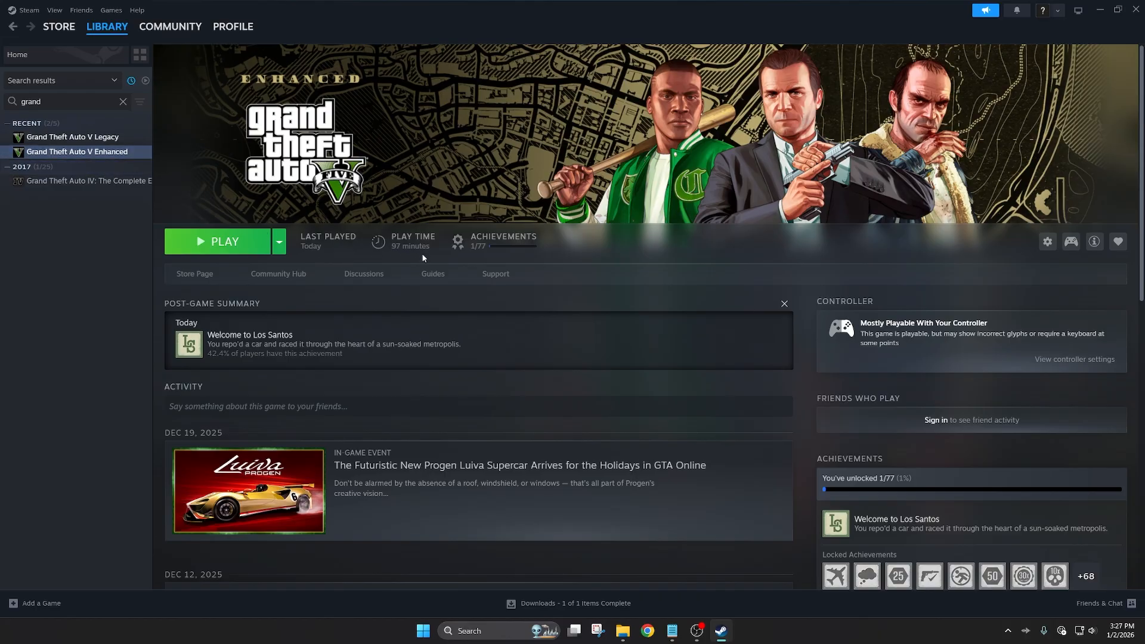
Step: Select Grand Theft Auto V Legacy, then the Enhanced page in the Steam library
click(72, 136)
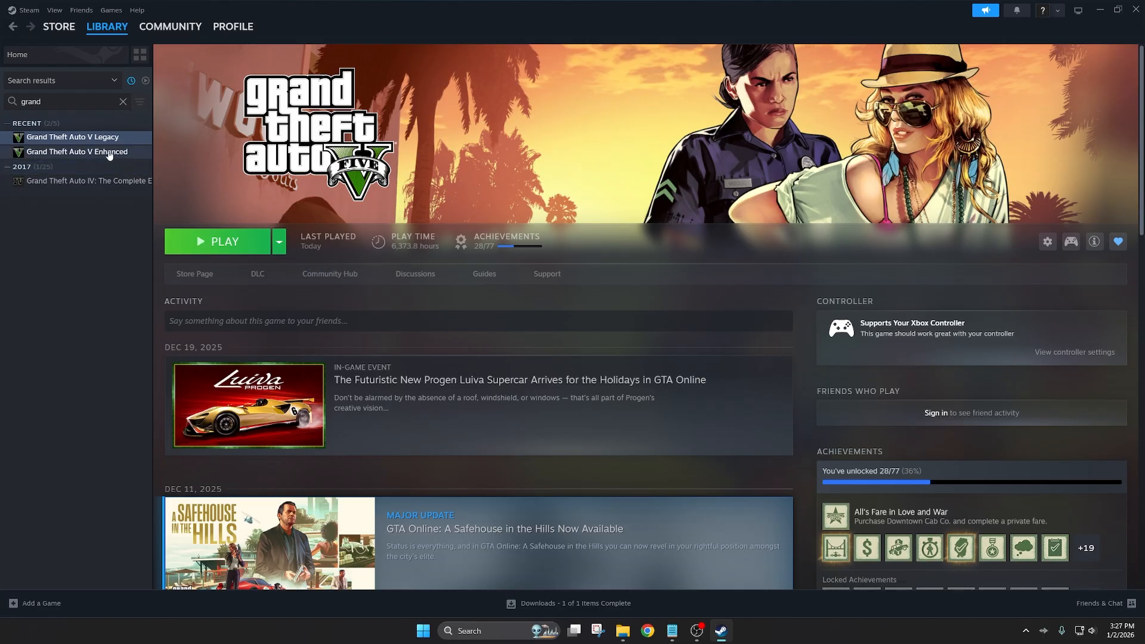
click(77, 151)
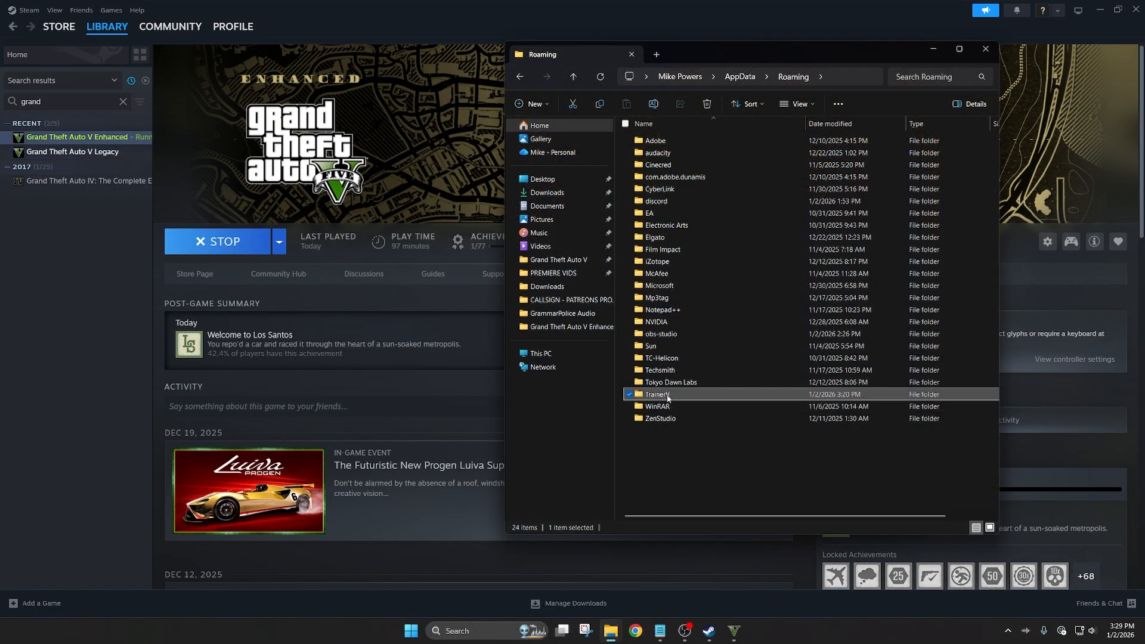
Step: Open the TrainerV folder in AppData\Roaming
double_click(657, 394)
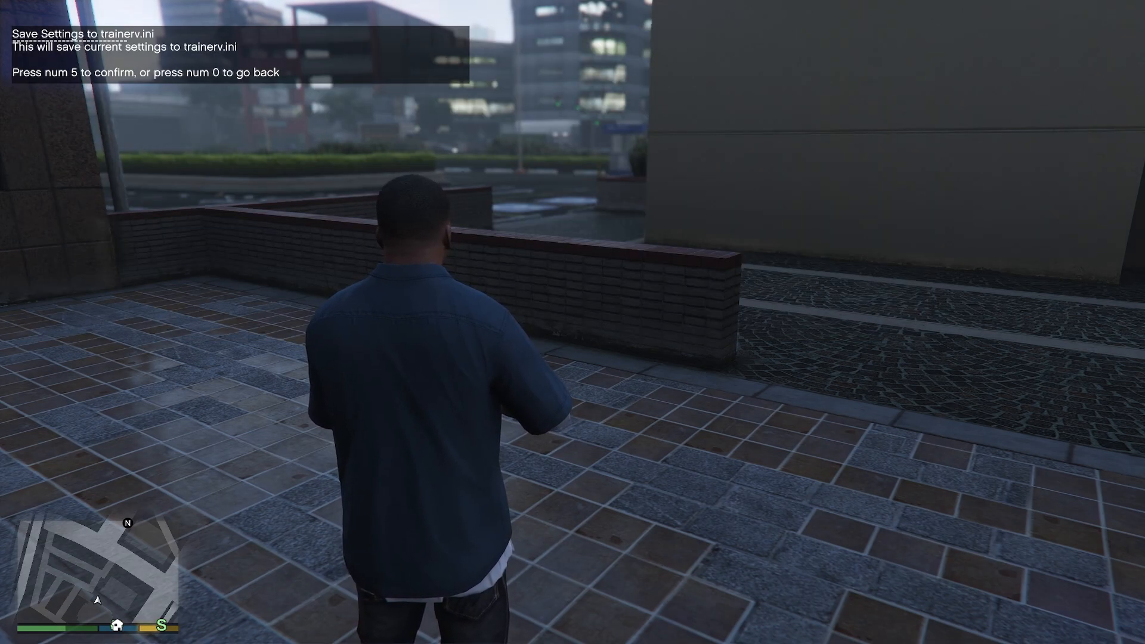
Step: Confirm the Enhanced settings save with num 5, then open TrainerV's Enhanced folder
key(num5)
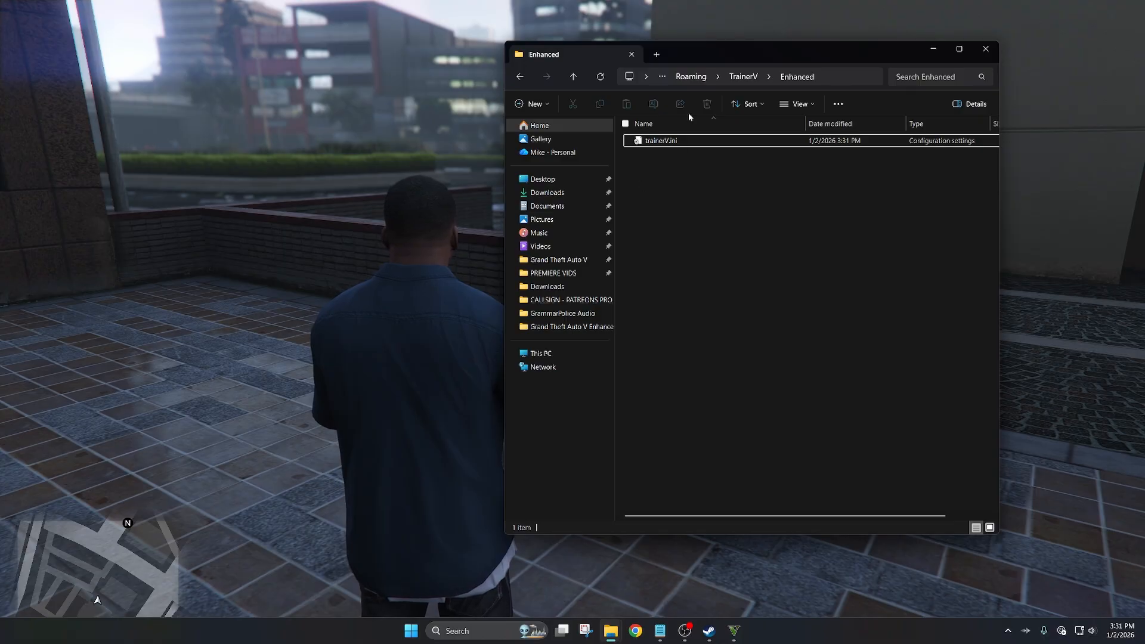
click(573, 76)
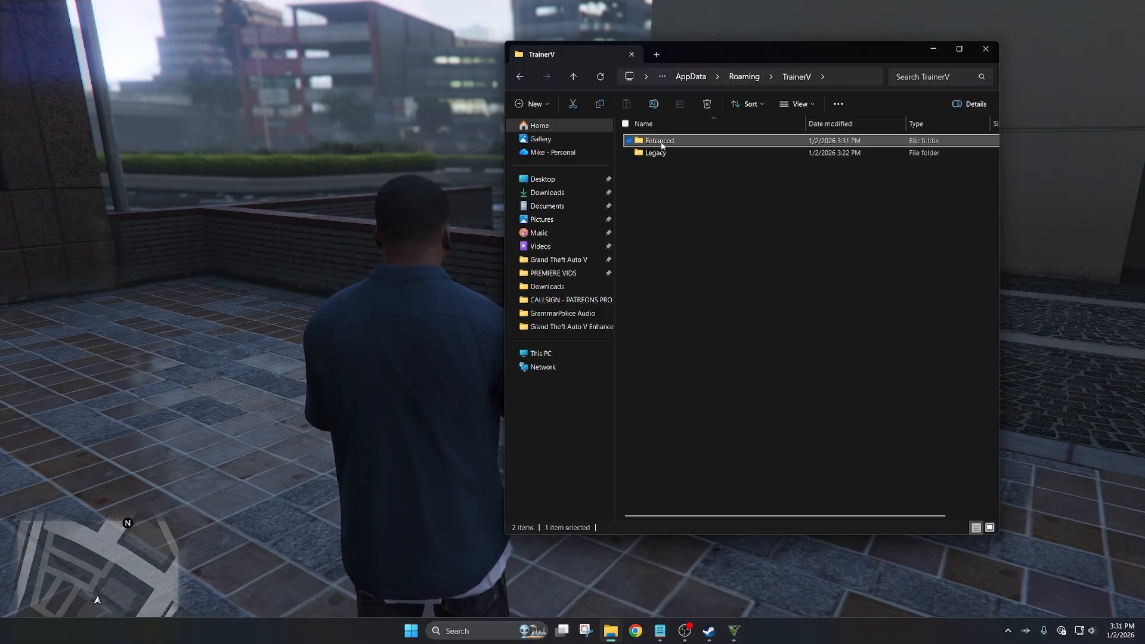
double_click(658, 140)
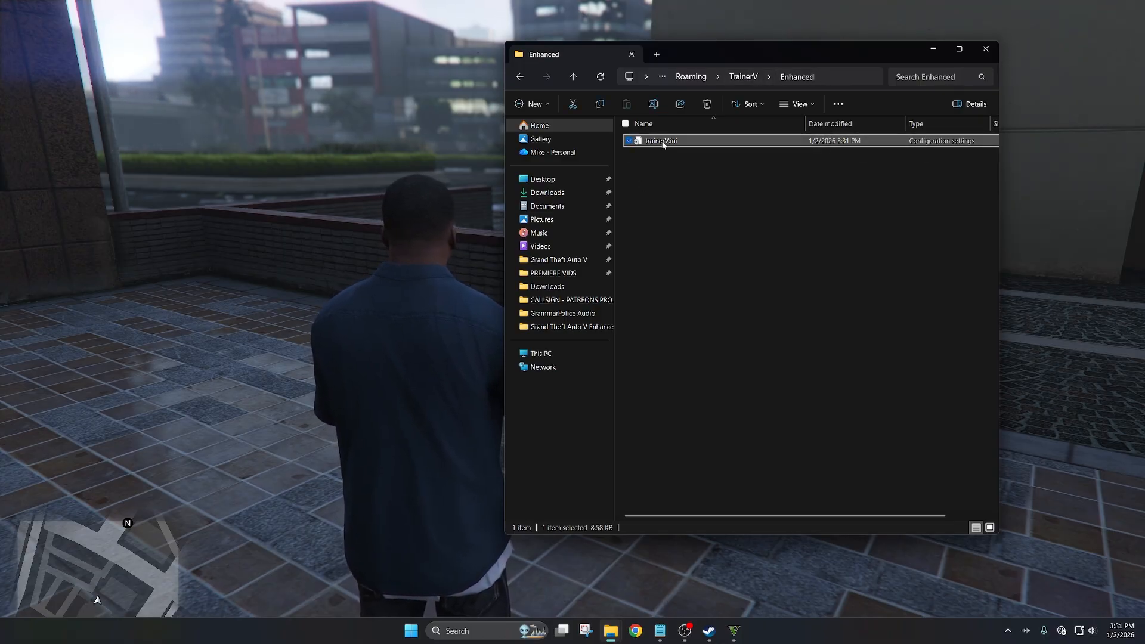